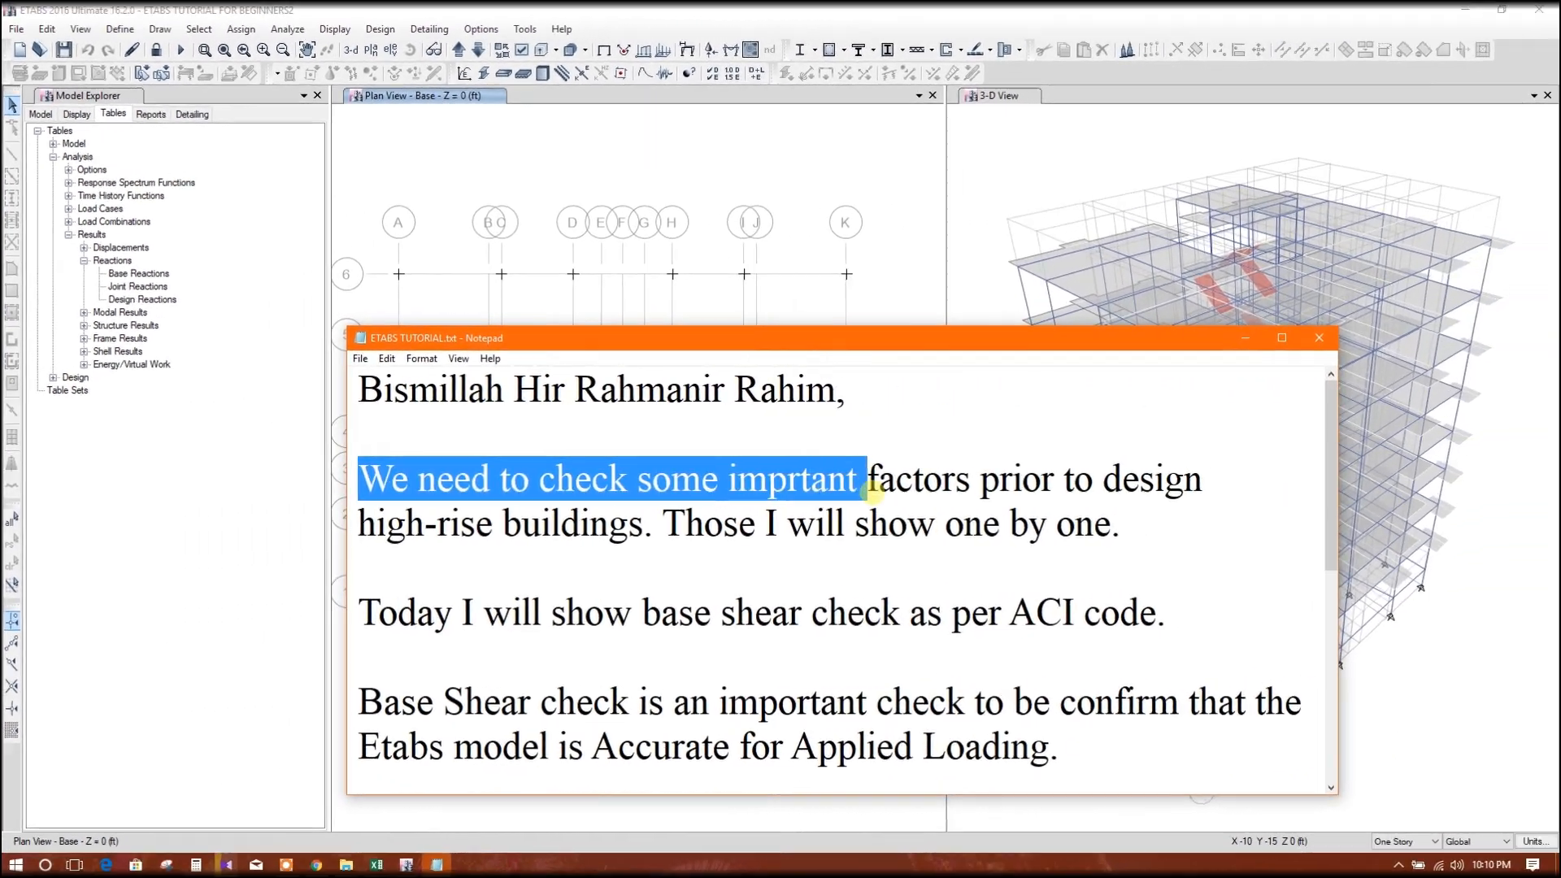
# Highlight the Notepad sentences on checking important factors and the base shear check
pyautogui.moveTo(864, 479); pyautogui.dragTo(1219, 479)
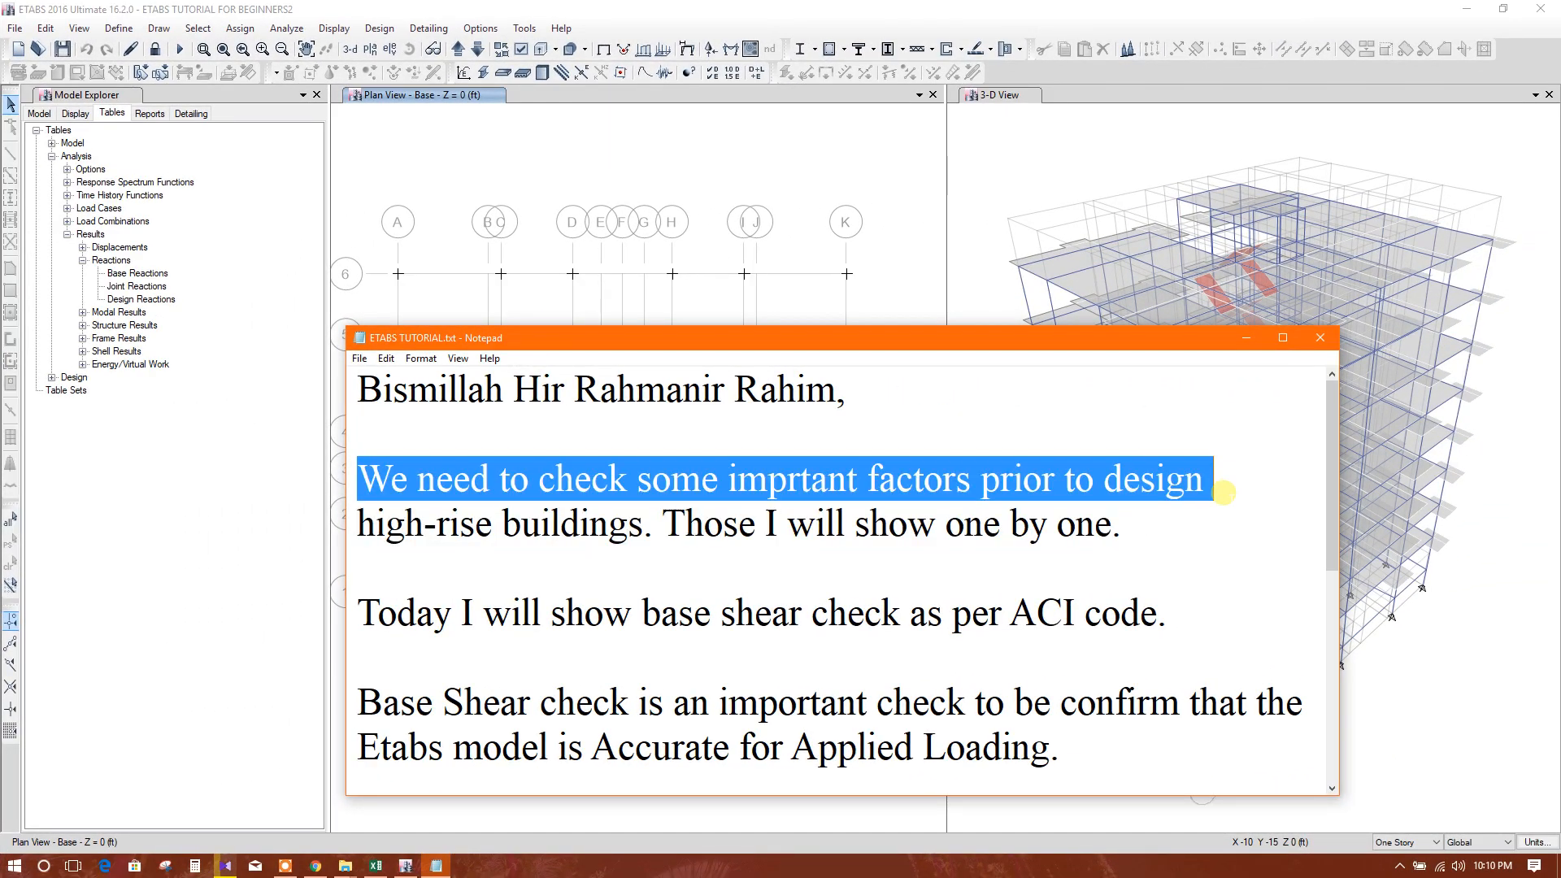
pyautogui.click(757, 524)
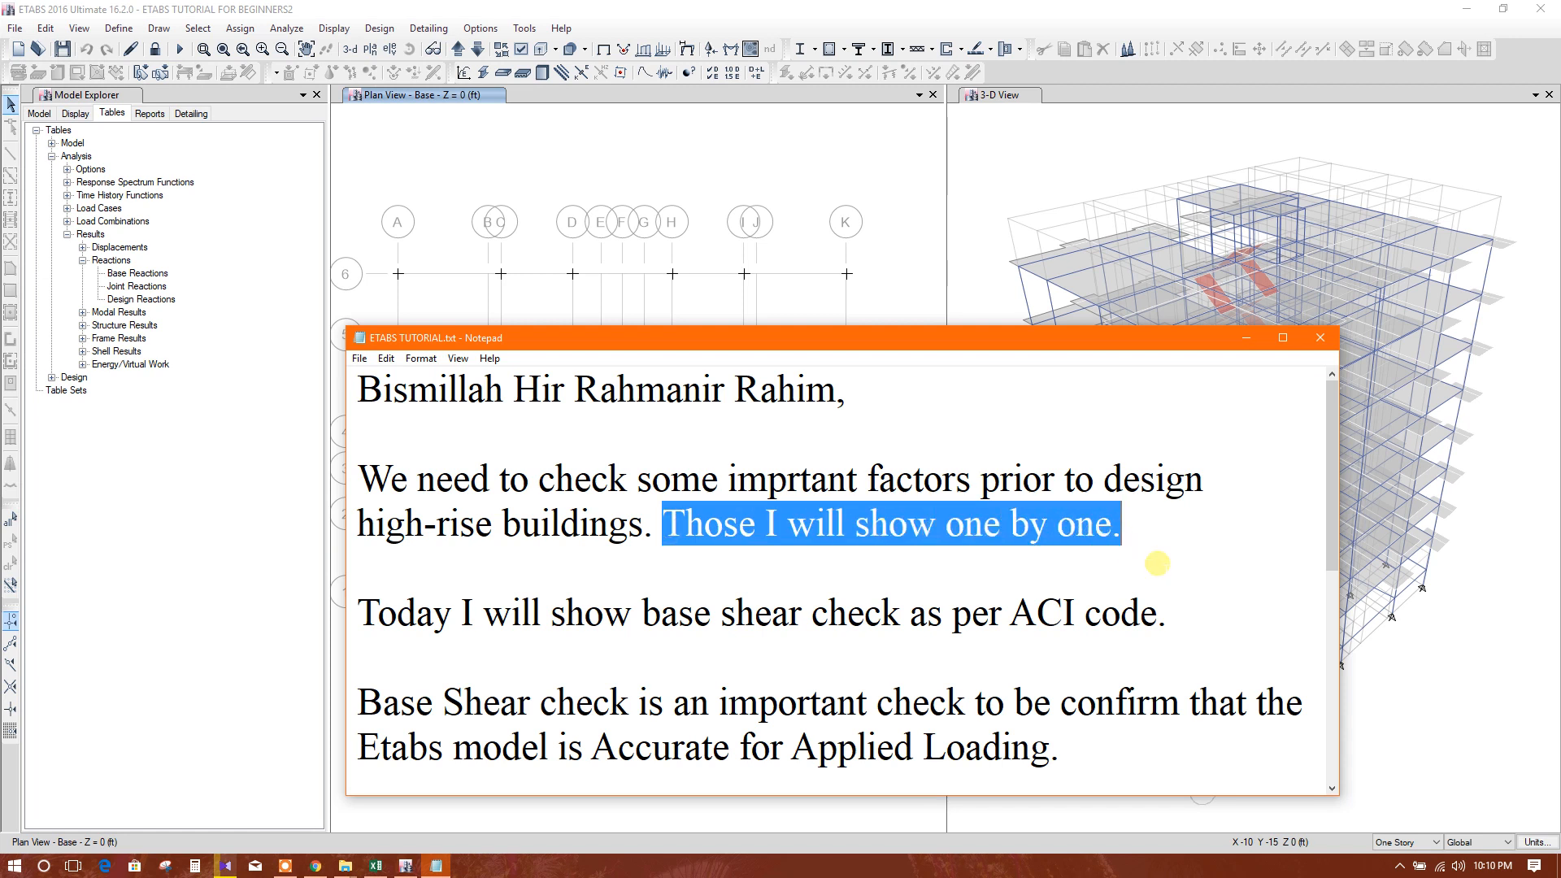
pyautogui.click(361, 612)
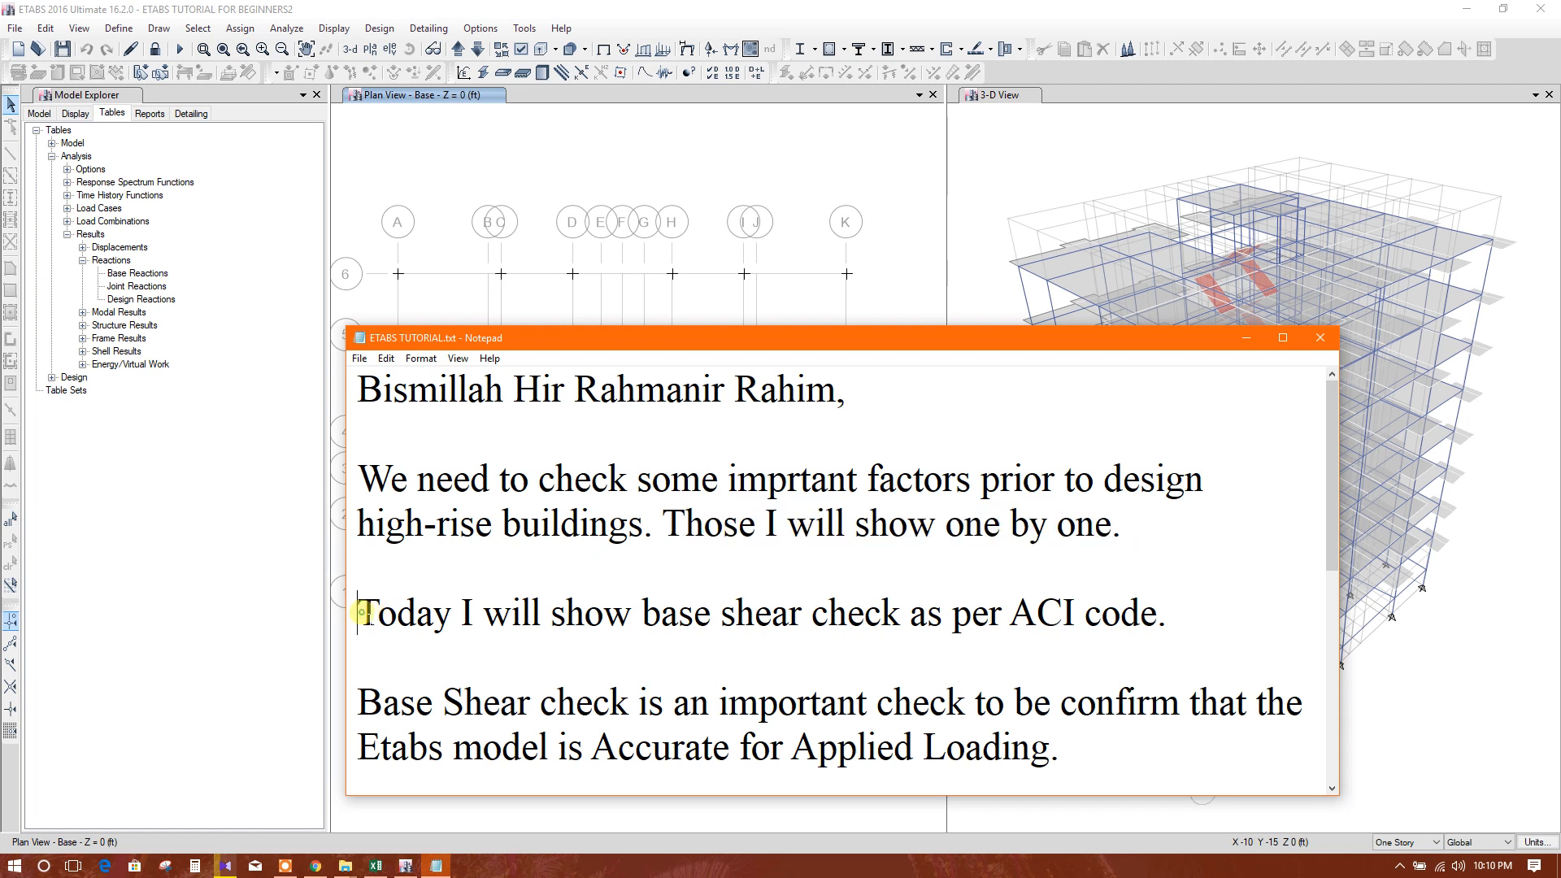
pyautogui.moveTo(360, 613); pyautogui.dragTo(995, 613)
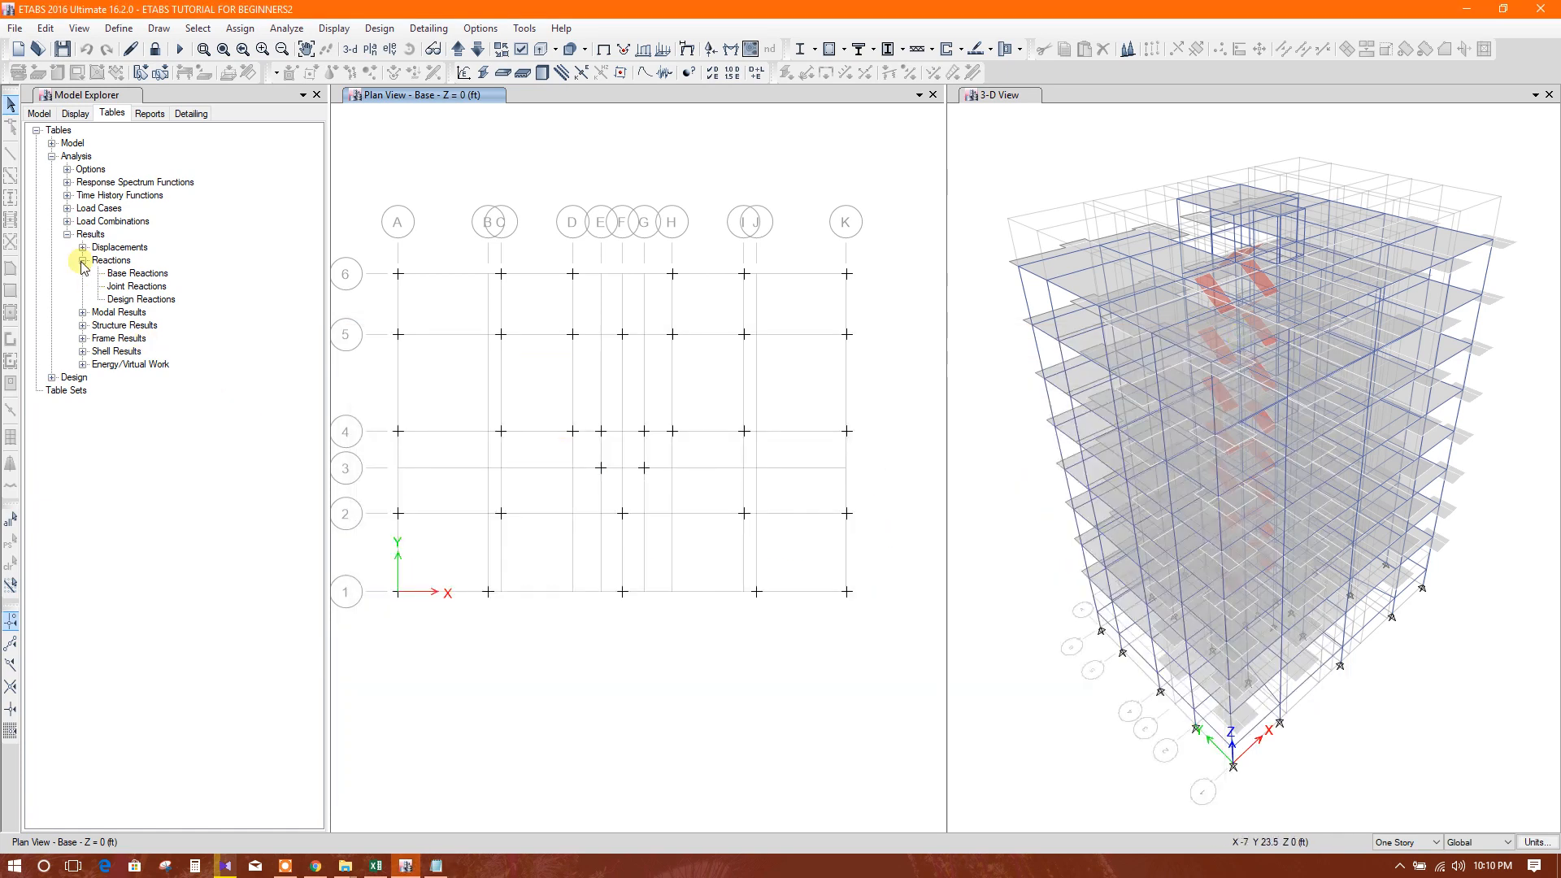
# Open the Base Reactions table and select the live-load FZ reaction of 1412.167 kip
pyautogui.click(38, 130)
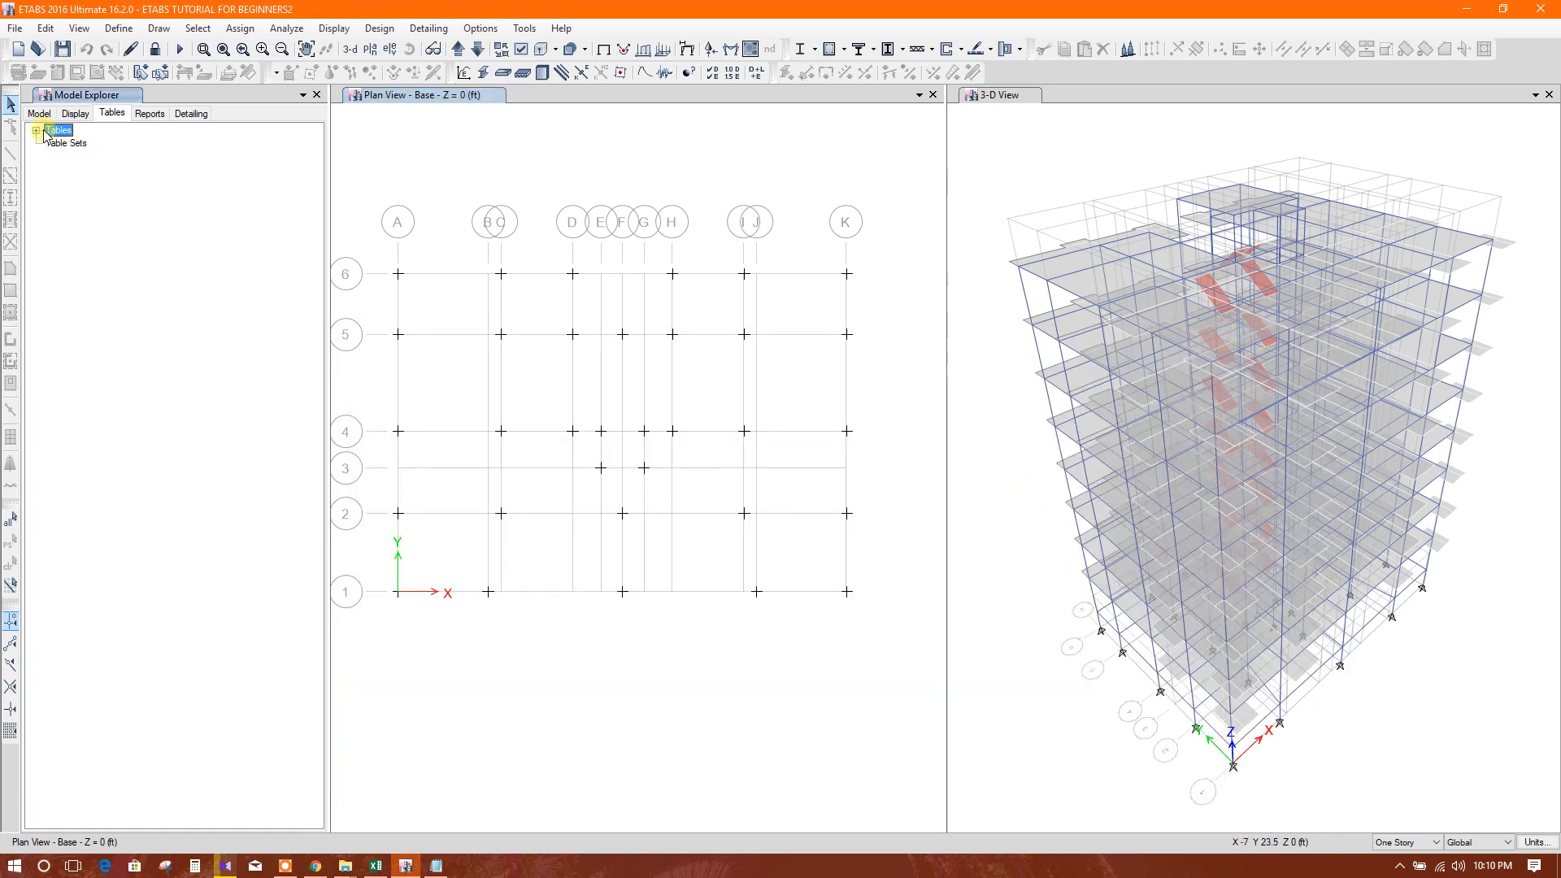
pyautogui.click(38, 130)
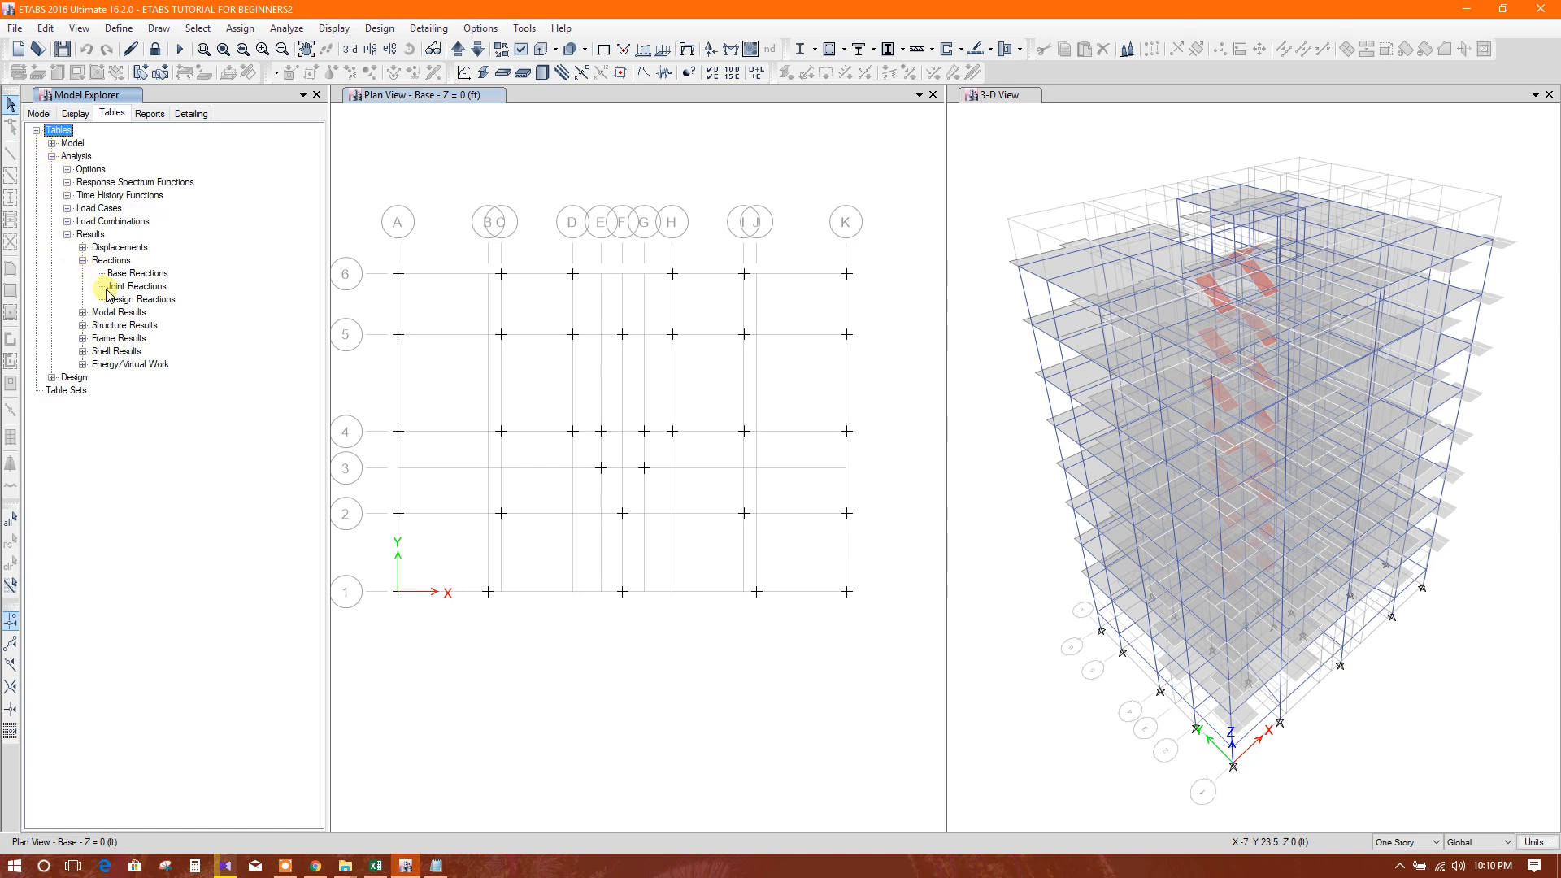
pyautogui.doubleClick(135, 273)
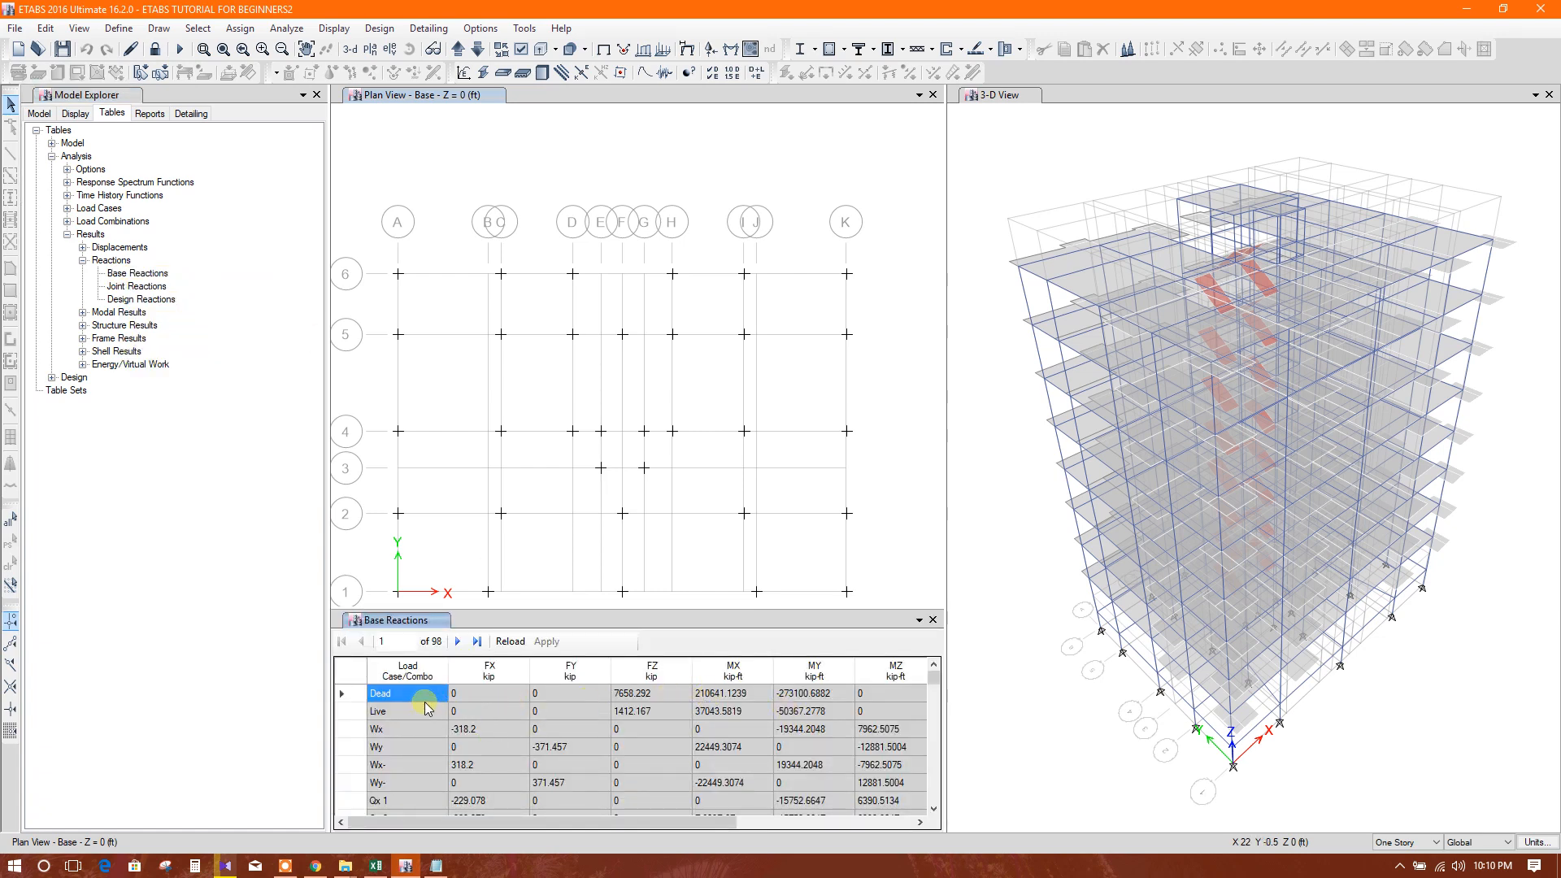
pyautogui.click(651, 693)
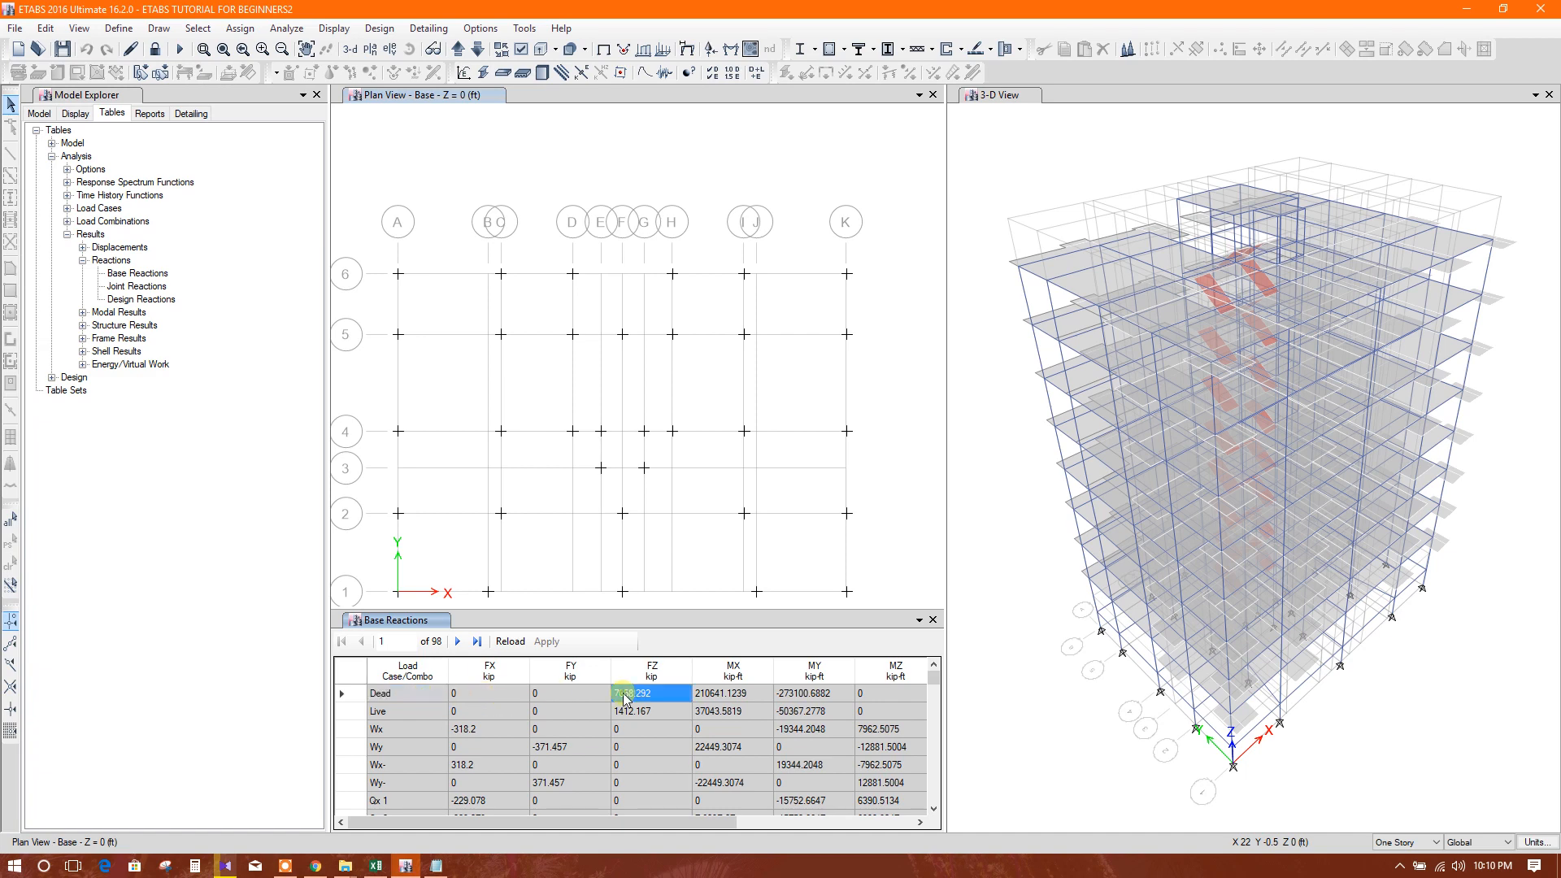
pyautogui.click(731, 693)
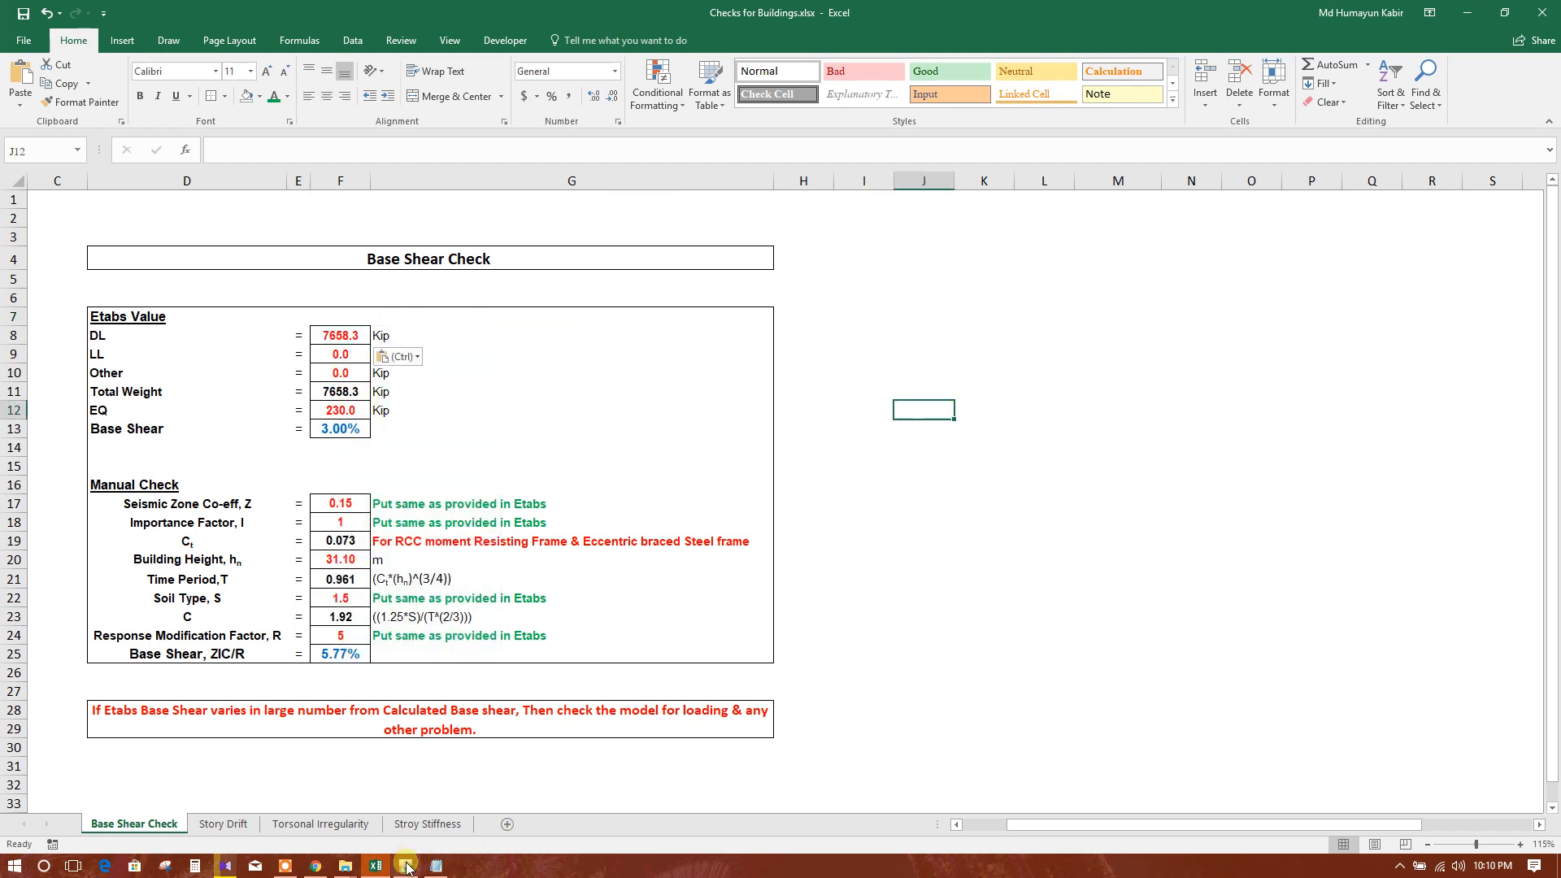
# Paste the 1412.2 kip live load into F9 with source formatting and check the results
pyautogui.click(404, 864)
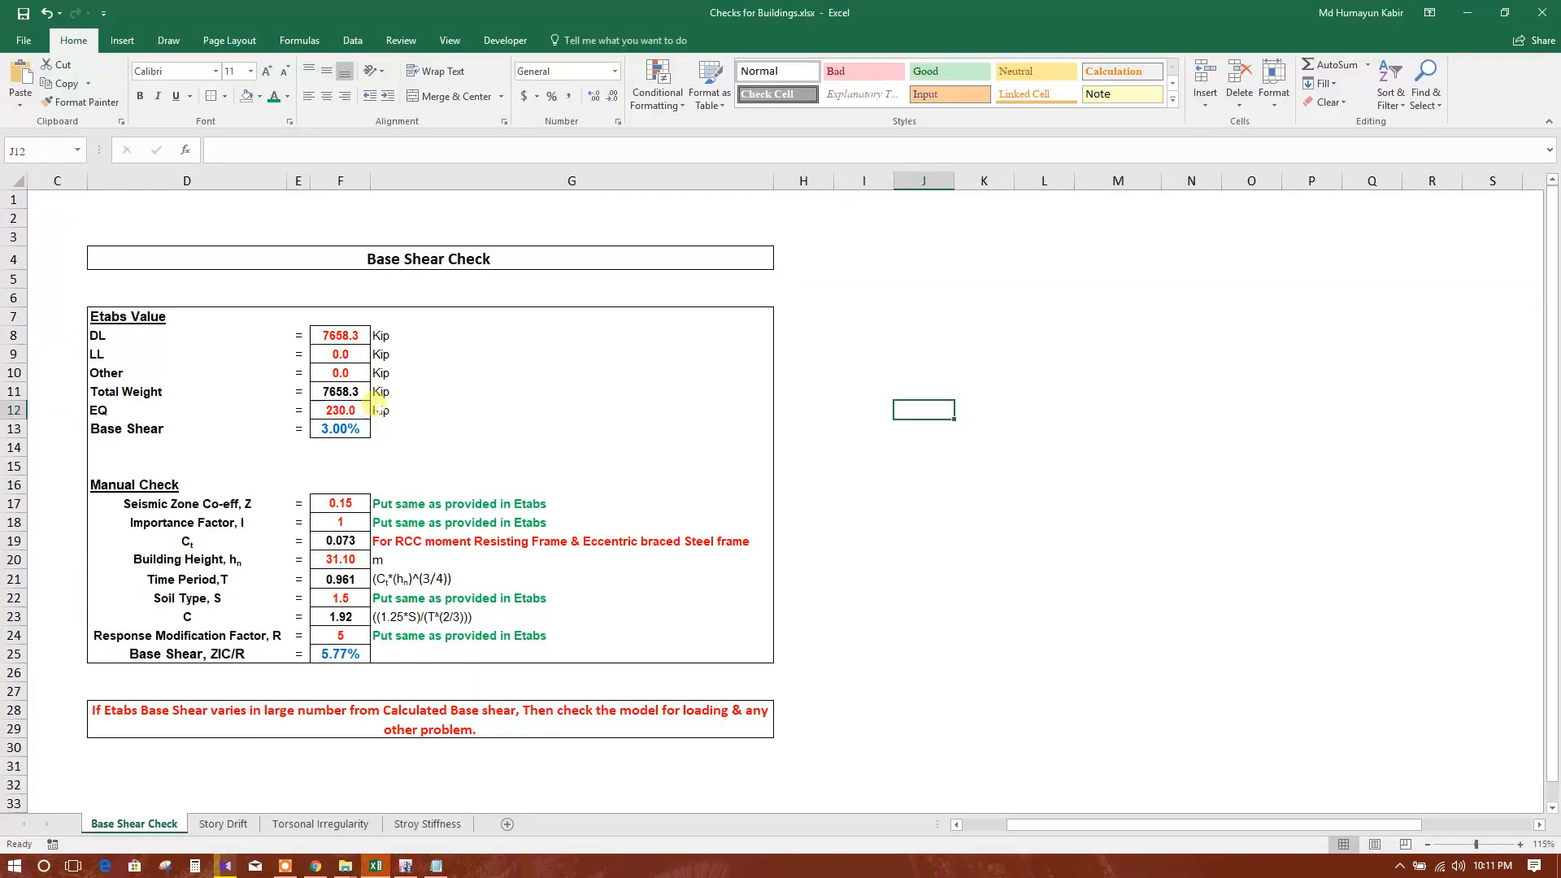
pyautogui.rightClick(340, 354)
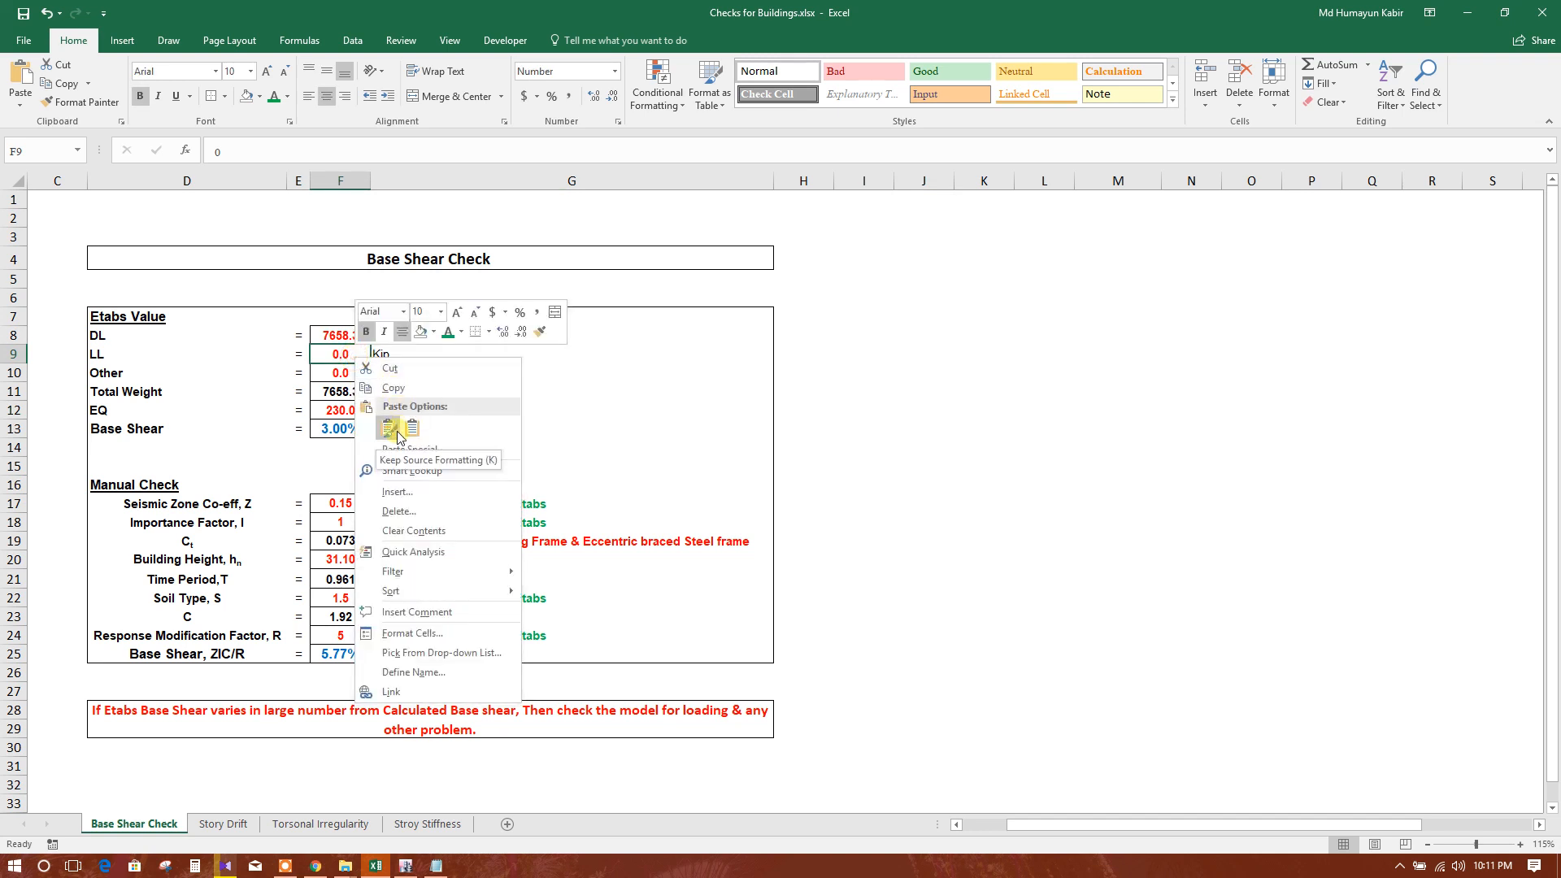
pyautogui.click(388, 428)
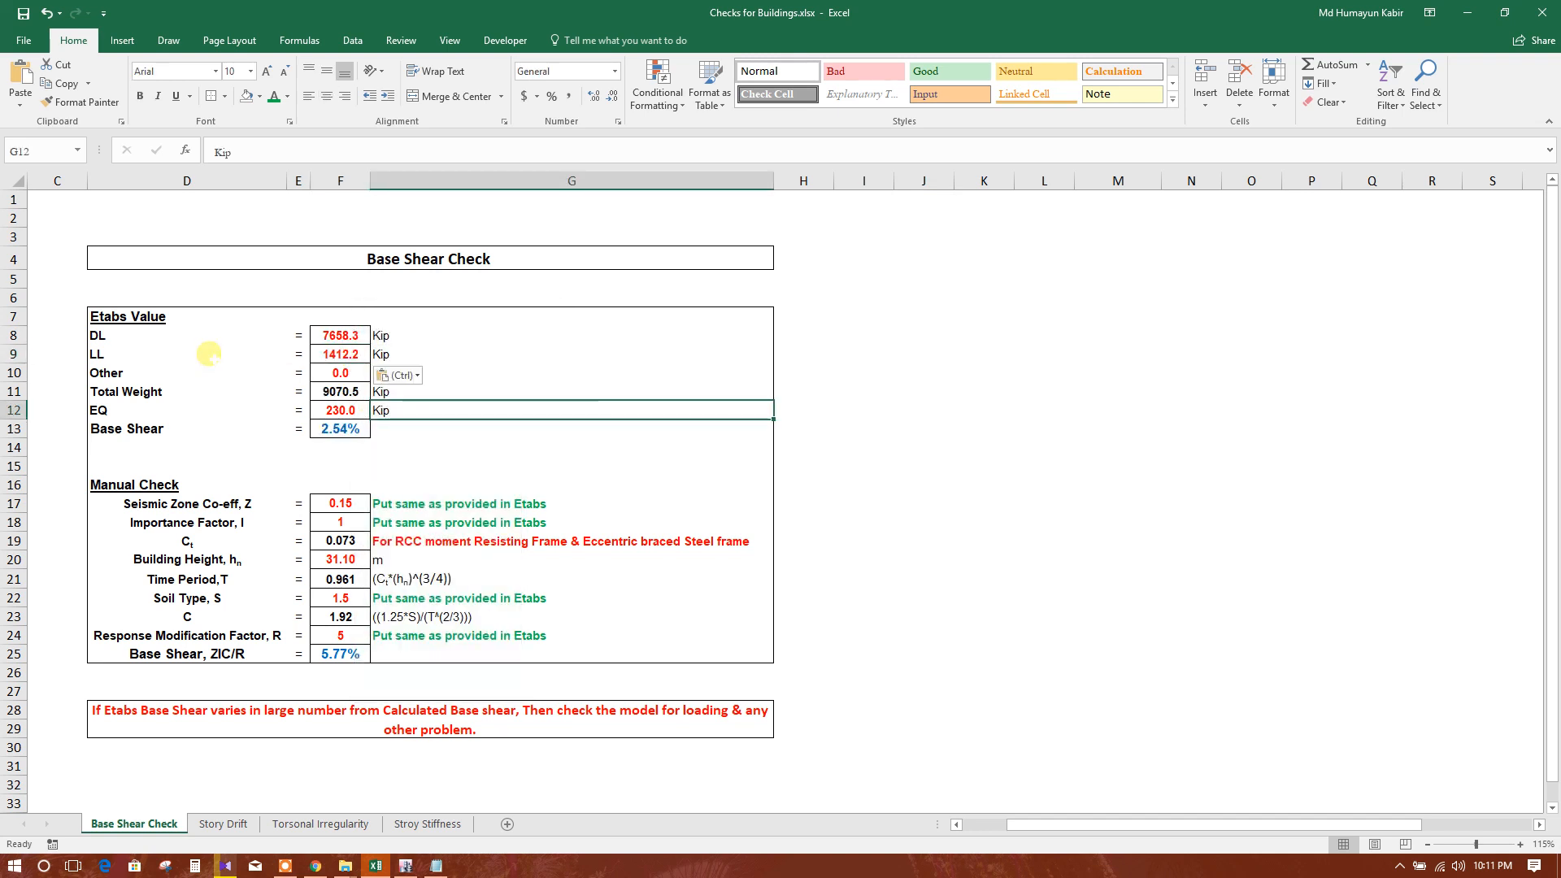
pyautogui.click(340, 373)
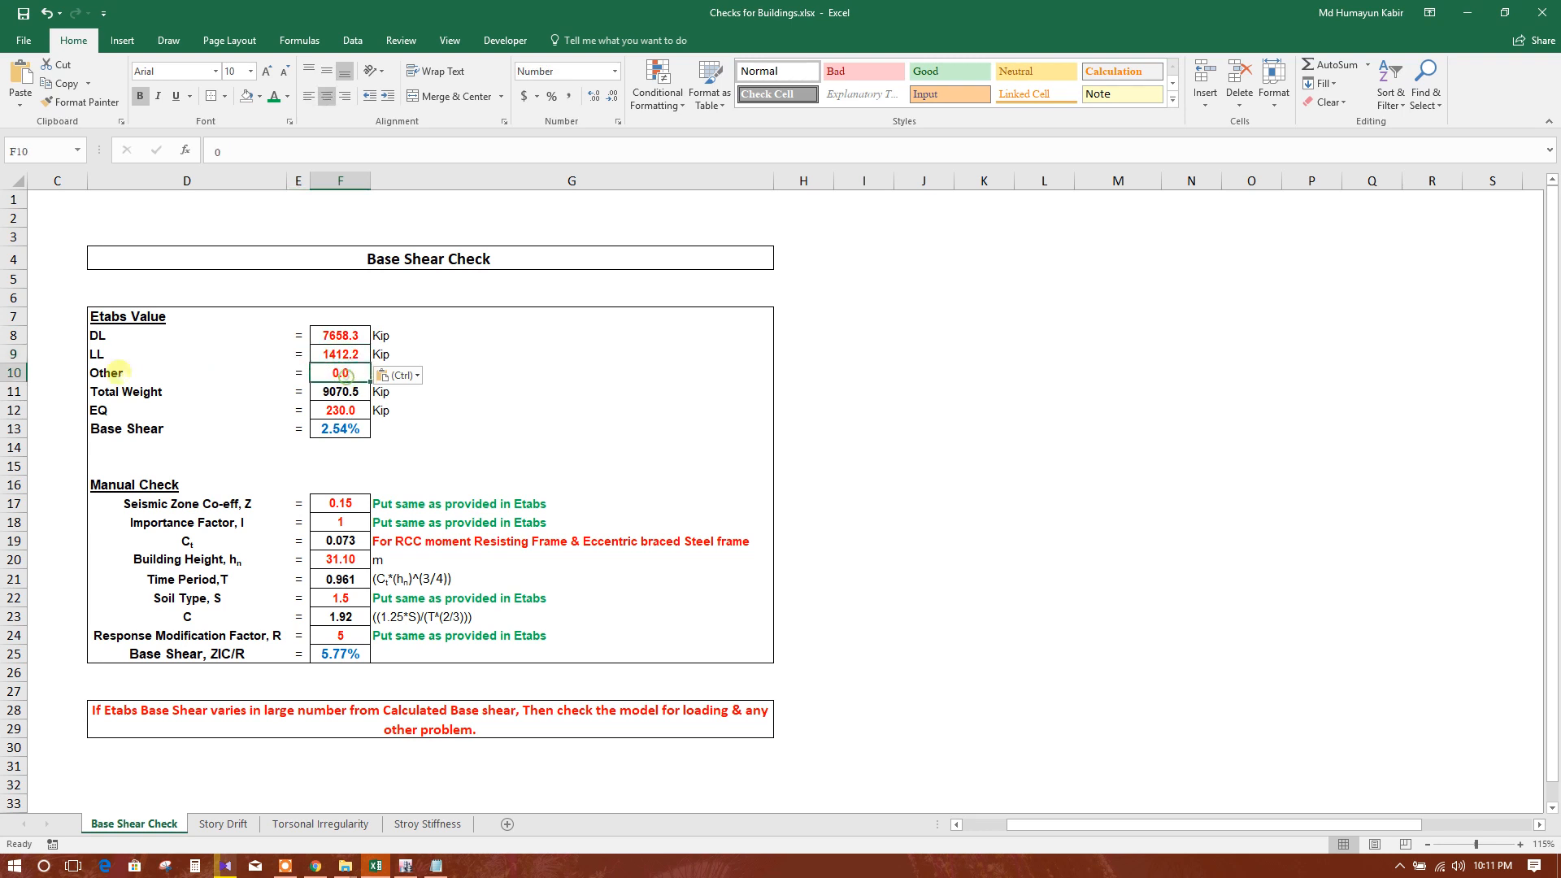
pyautogui.click(340, 334)
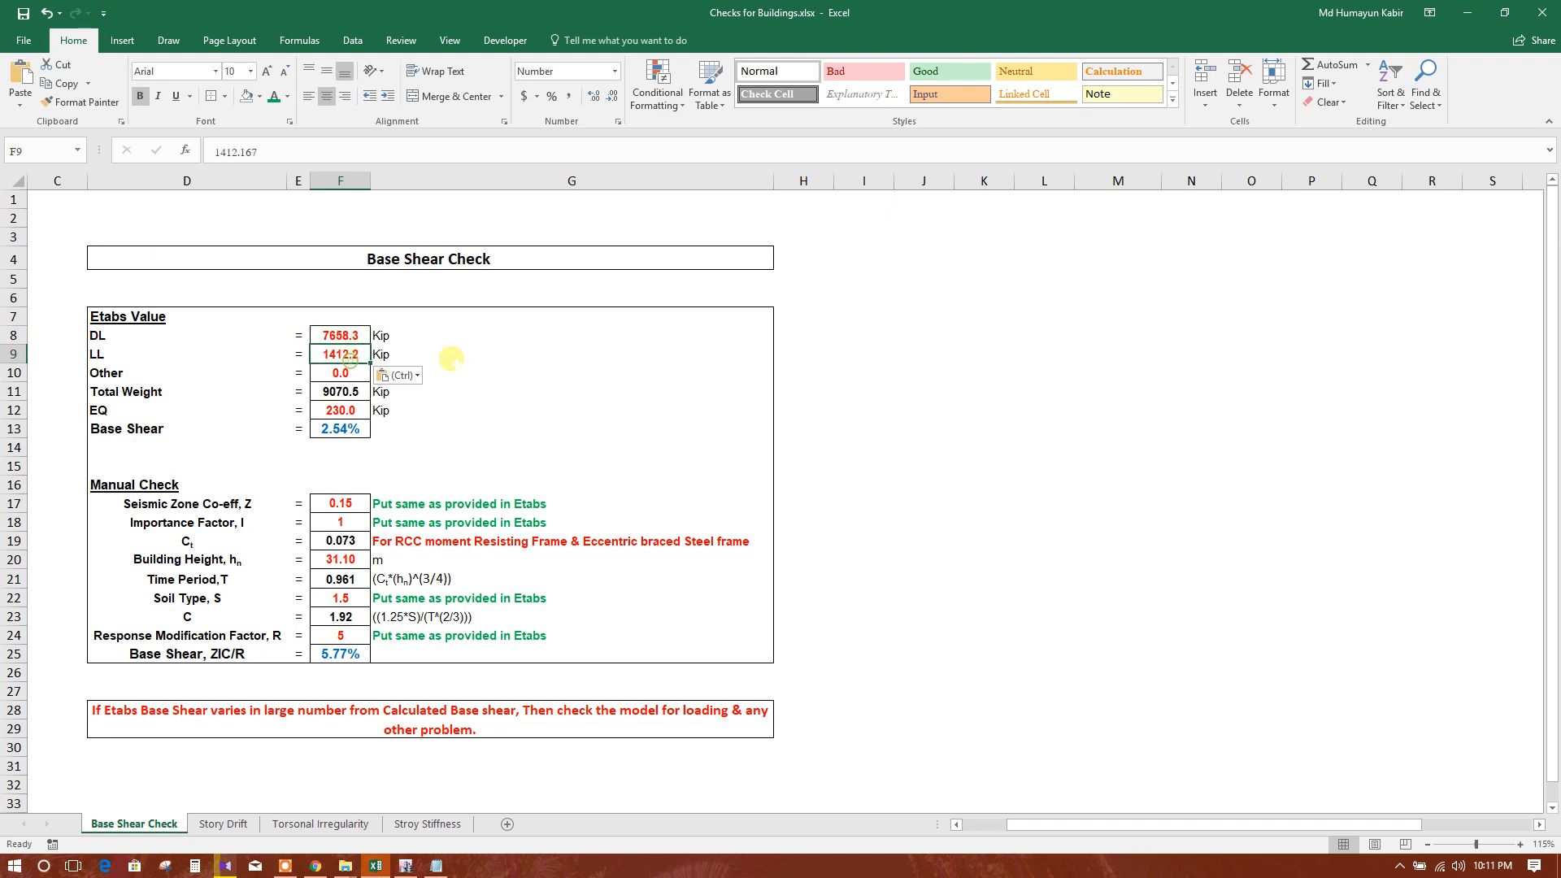
pyautogui.click(571, 429)
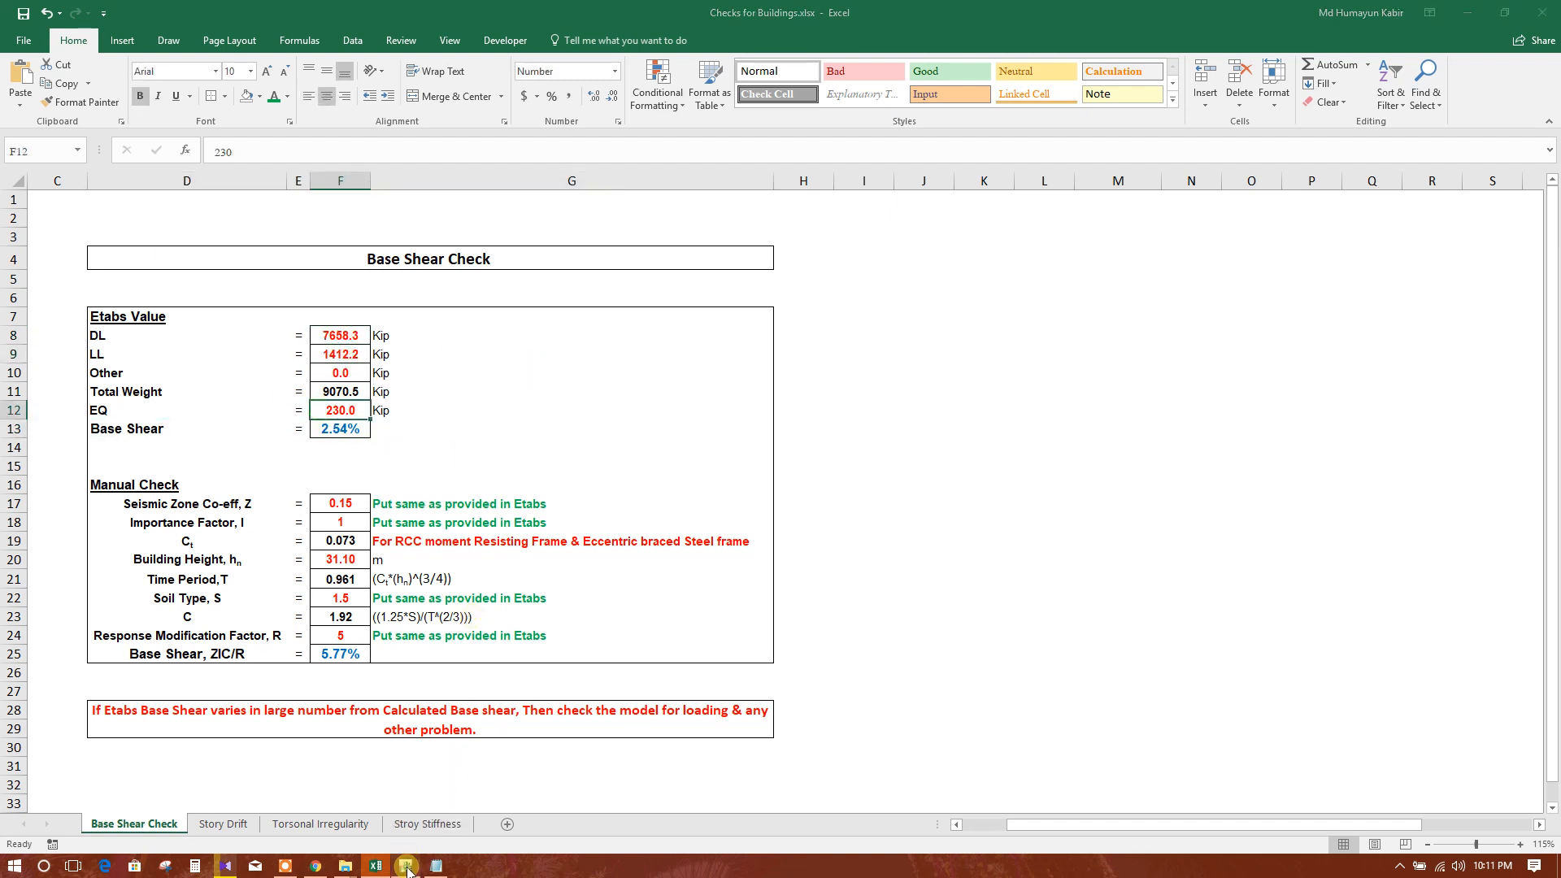
# Select and copy the Qy-1 FY base shear of 229.078 kip
pyautogui.click(405, 864)
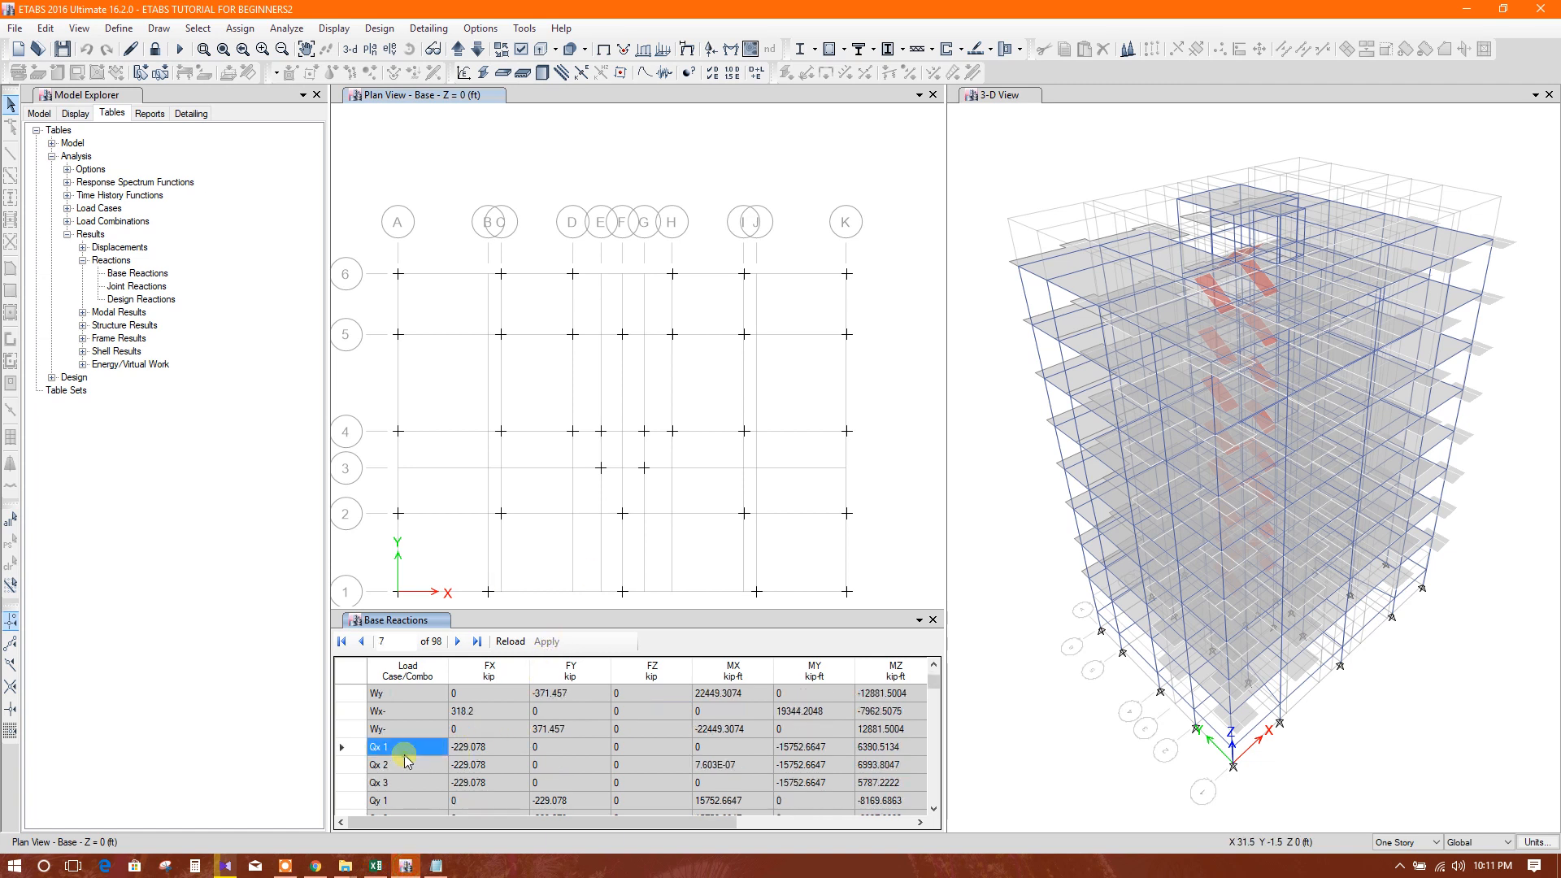
pyautogui.click(487, 747)
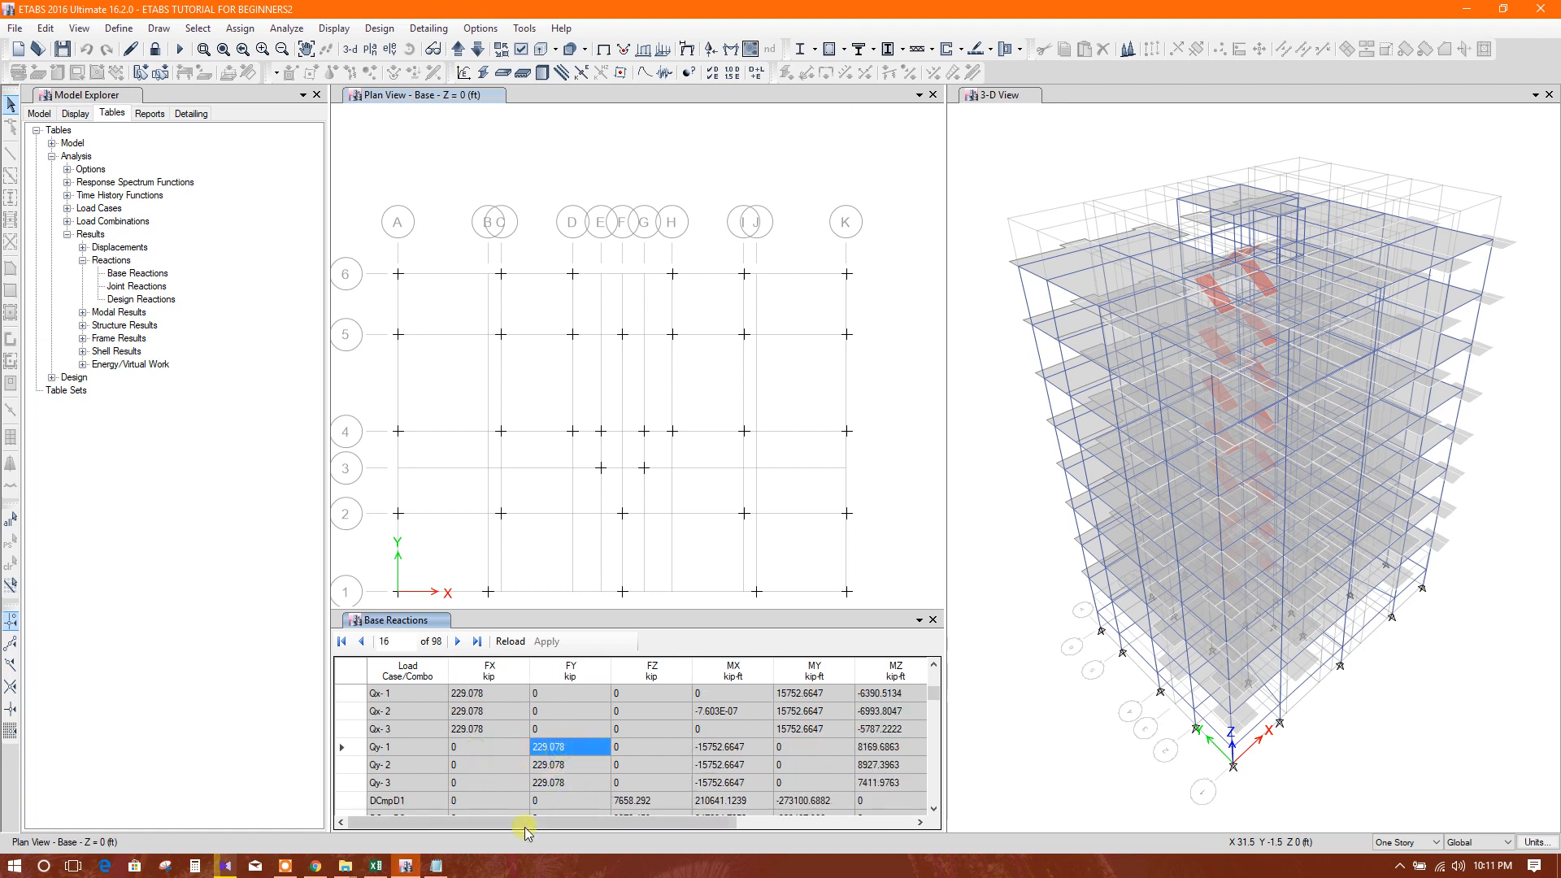
pyautogui.rightClick(547, 746)
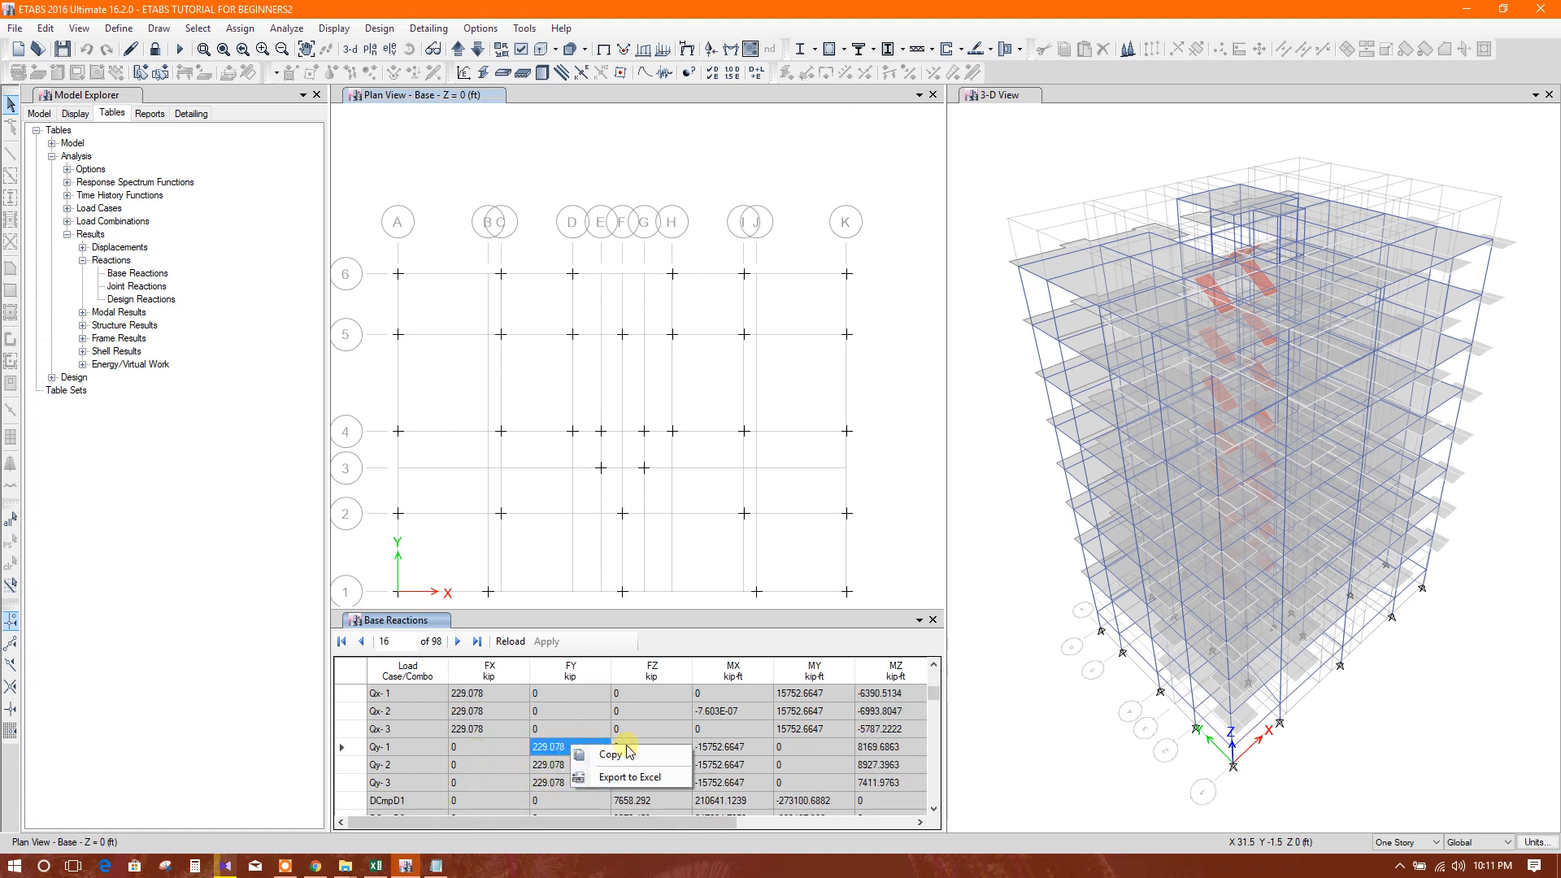
pyautogui.click(376, 864)
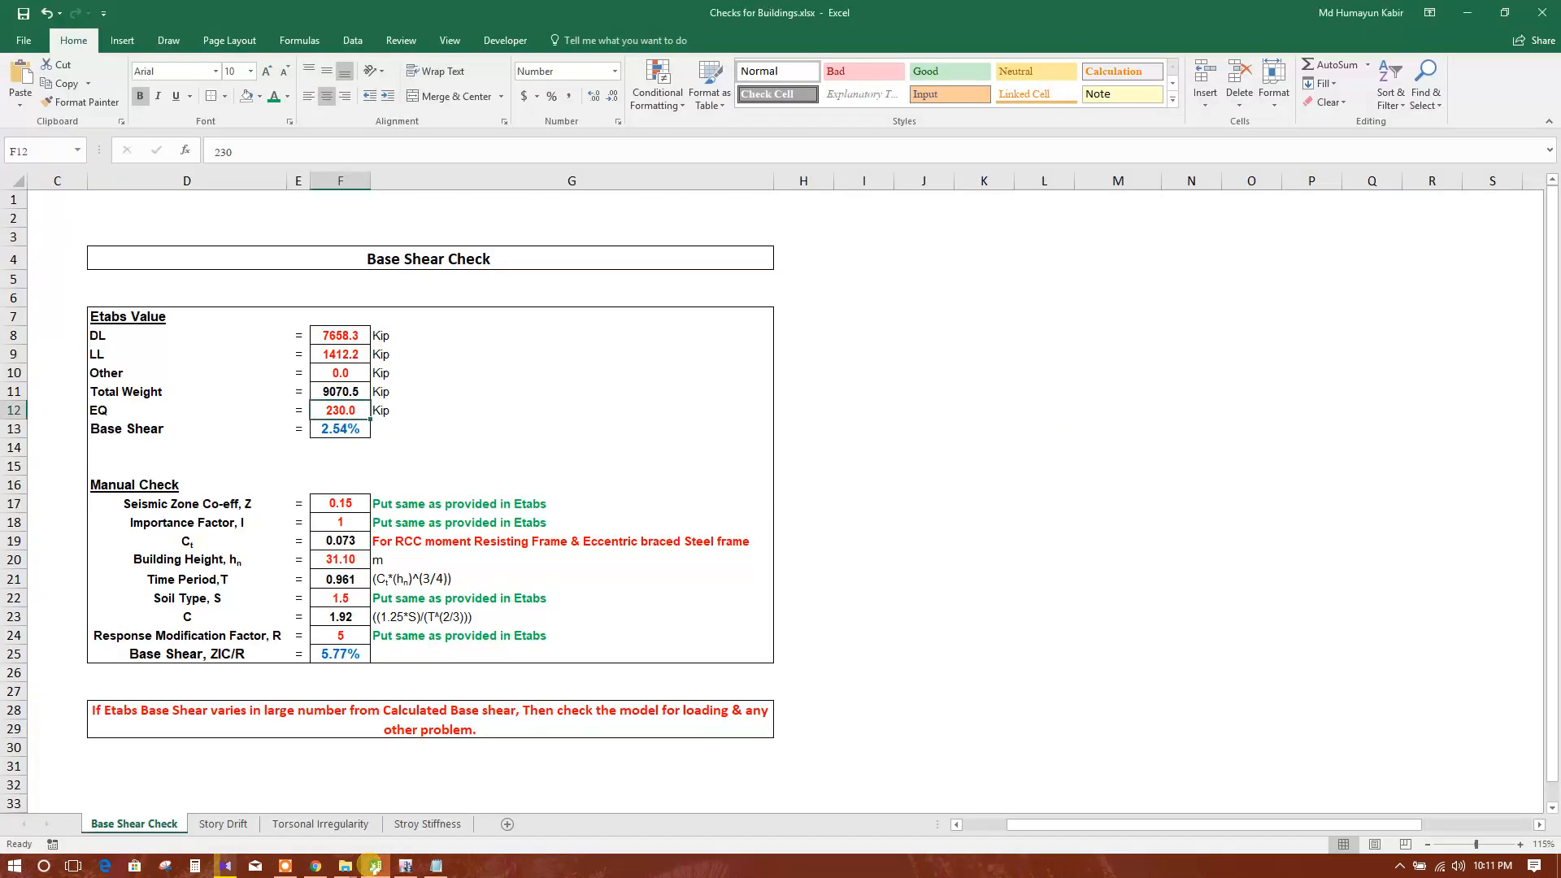
# Paste the 229.1 kip ETABS base reaction into the EQ cell
pyautogui.rightClick(340, 429)
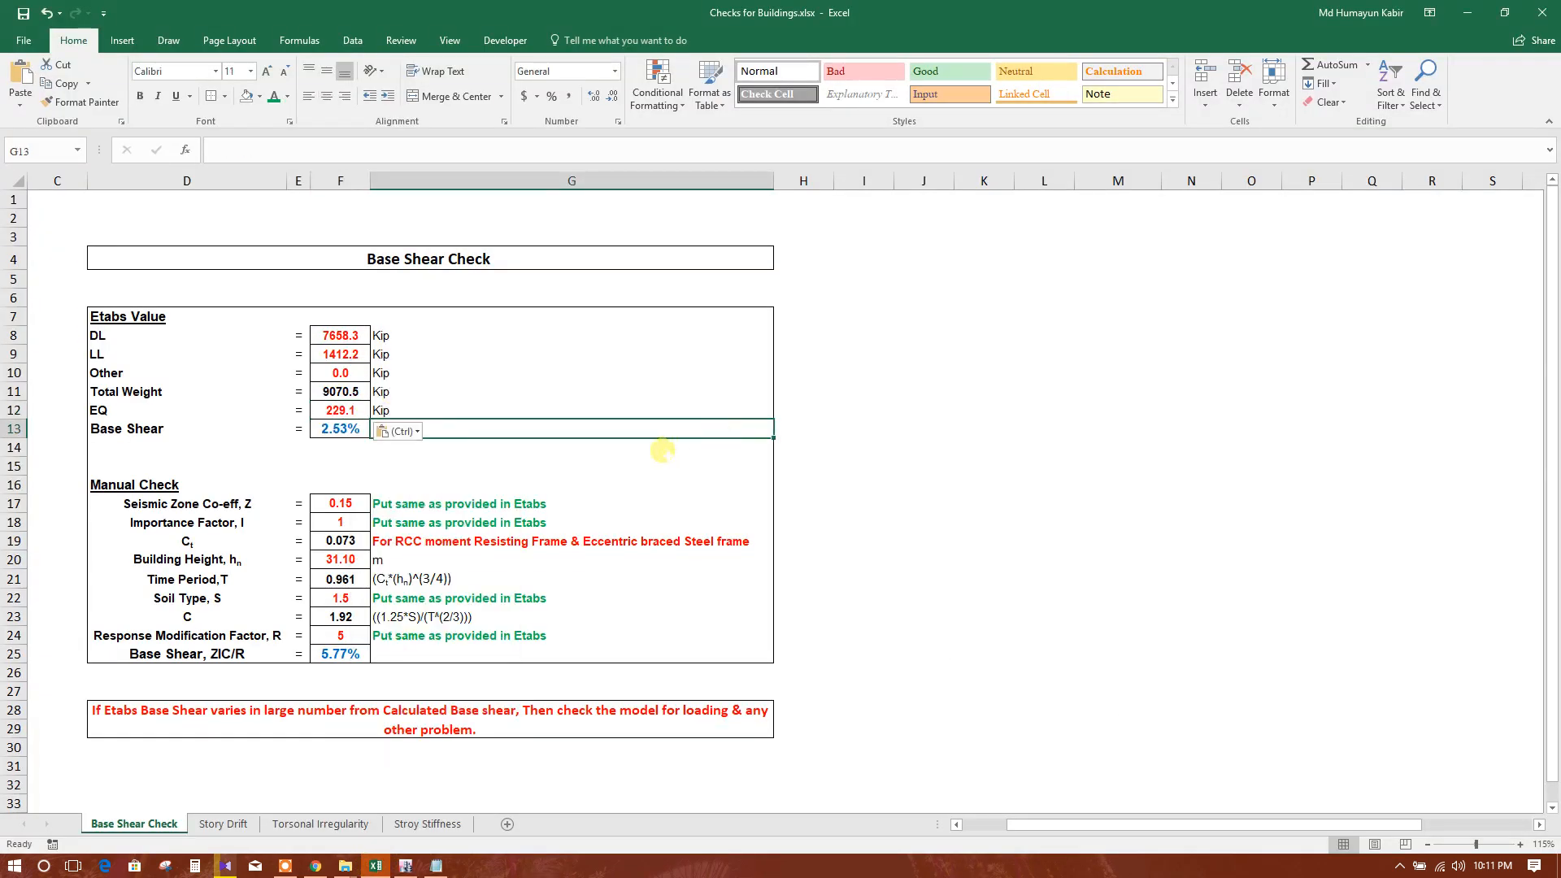
pyautogui.click(570, 465)
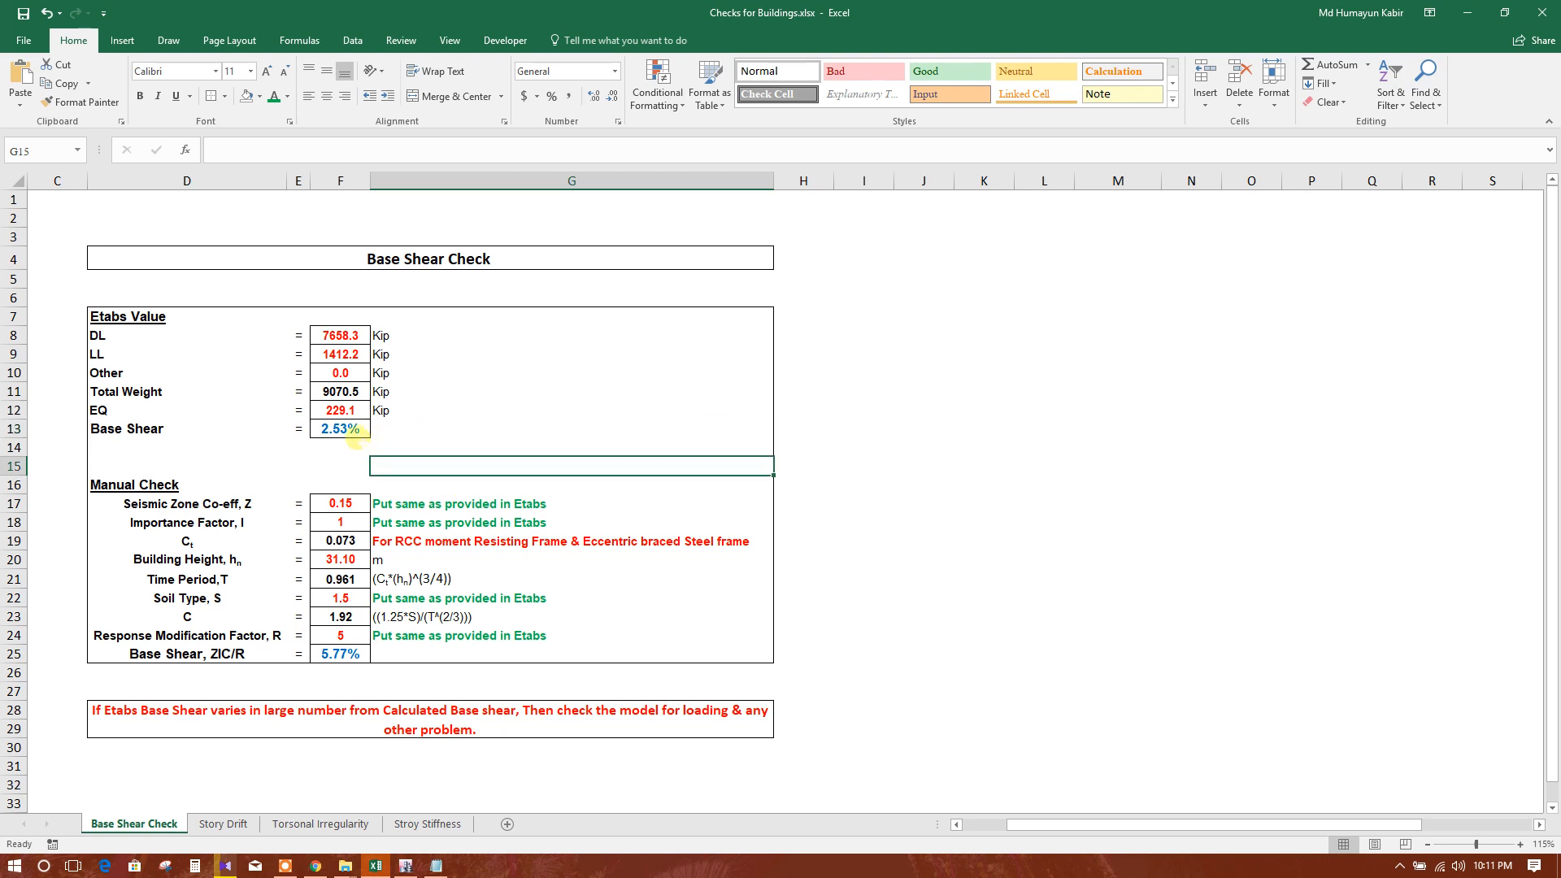
pyautogui.click(340, 428)
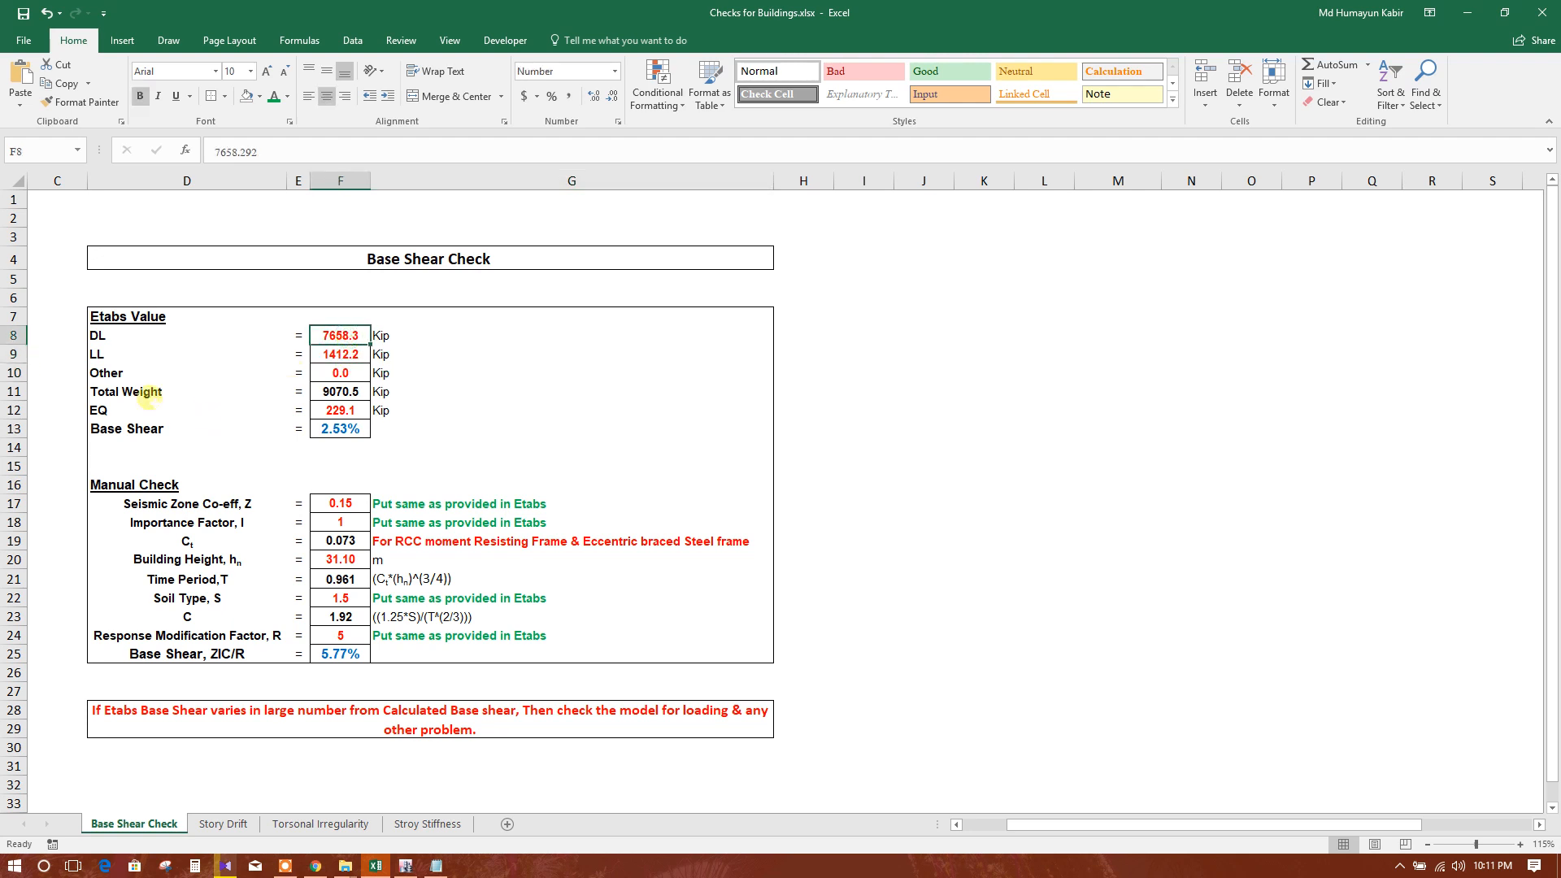
pyautogui.click(187, 409)
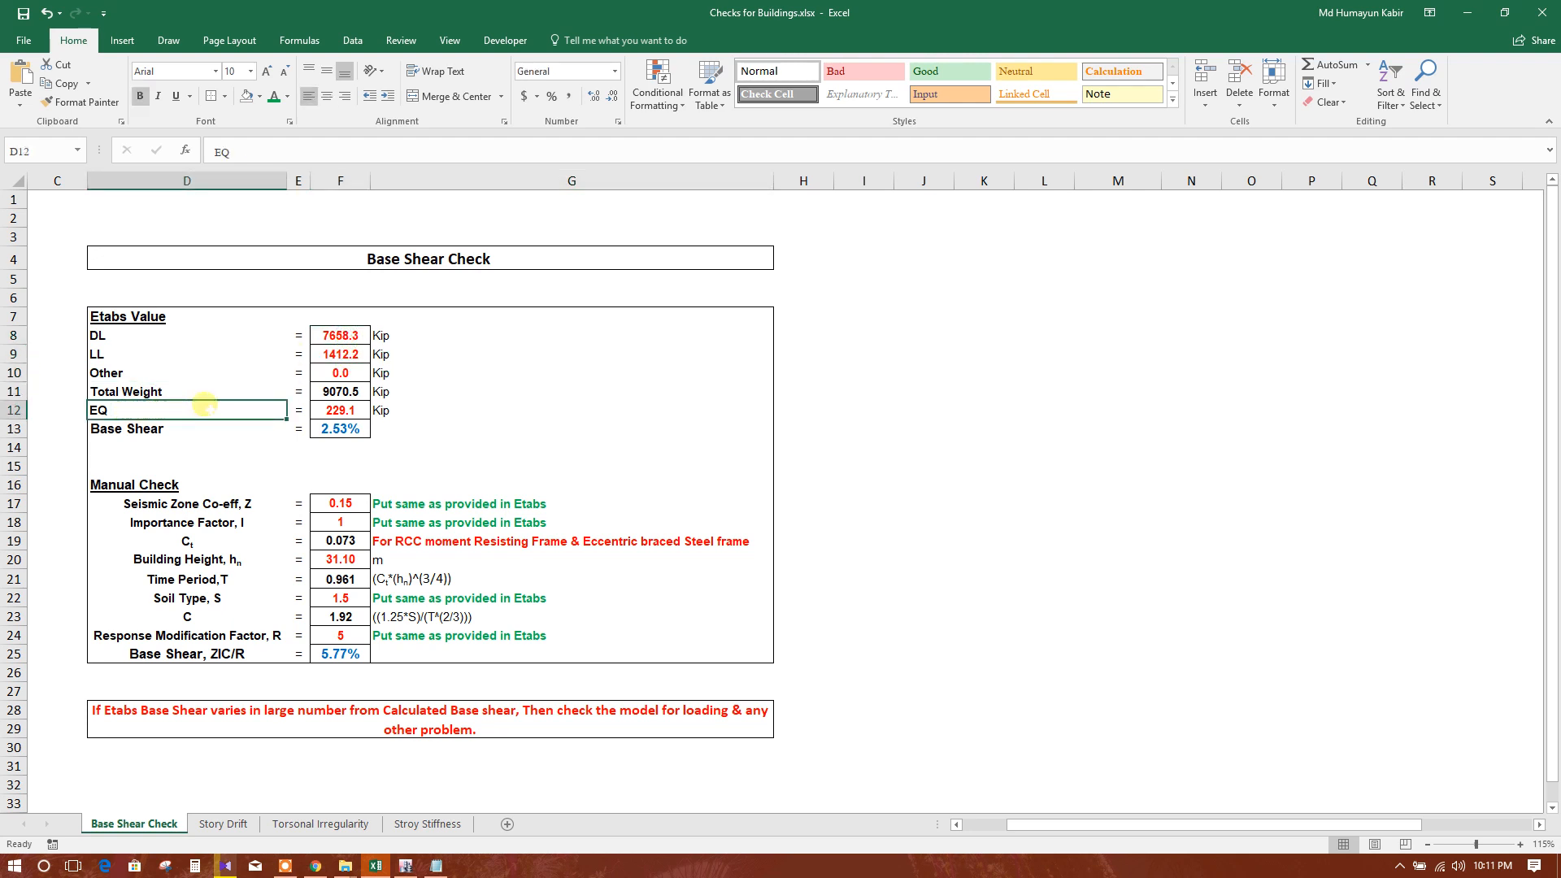
# Review the =(F12/F11) base shear formula unchanged, confirming 2.53%
pyautogui.click(338, 428)
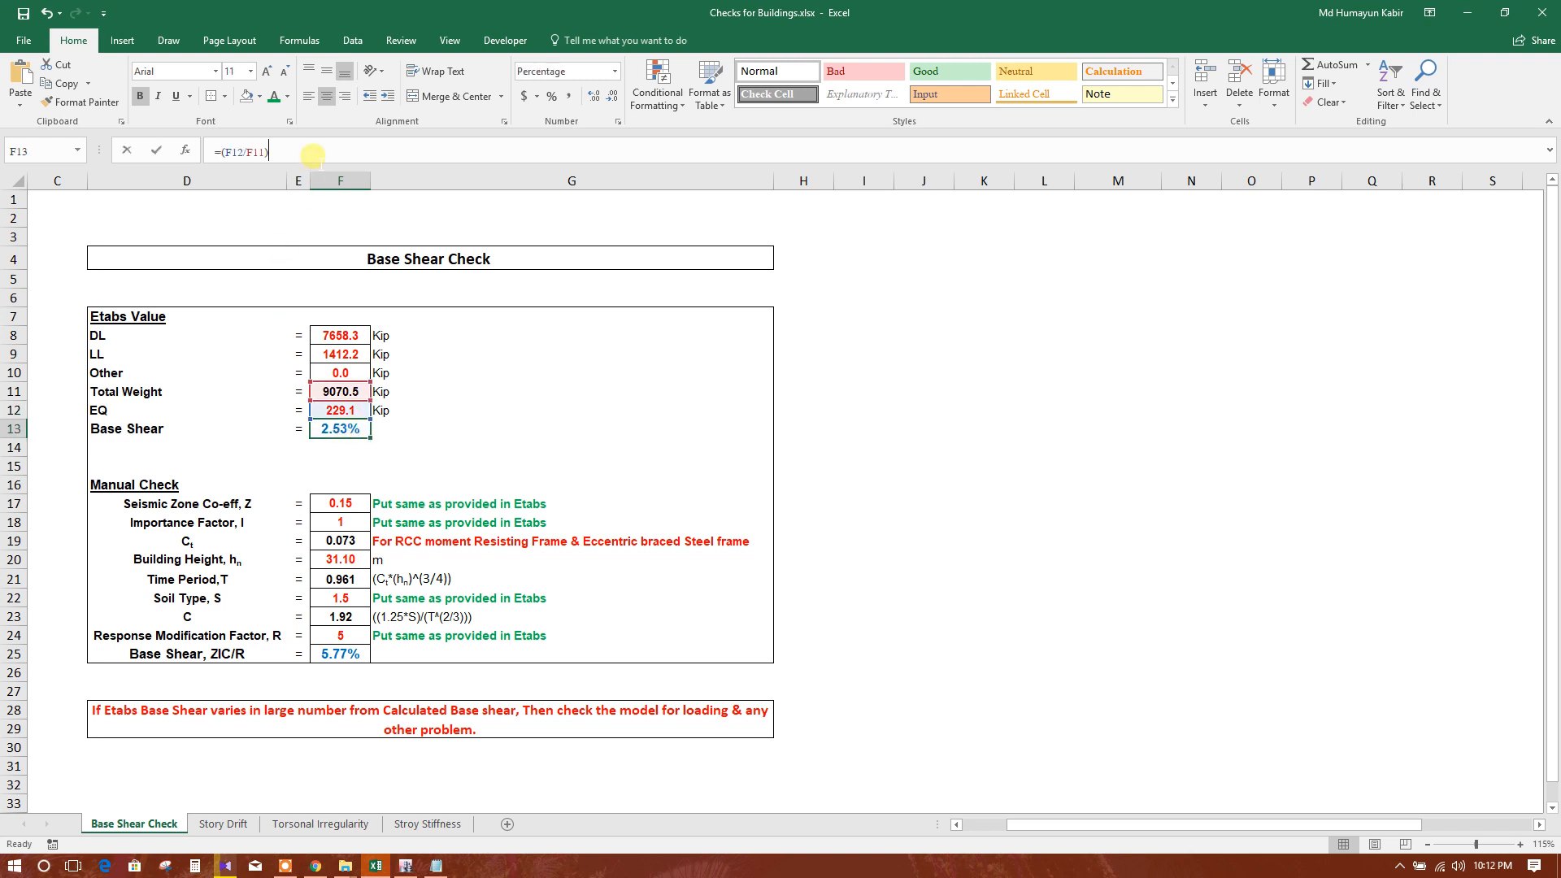
pyautogui.doubleClick(339, 428)
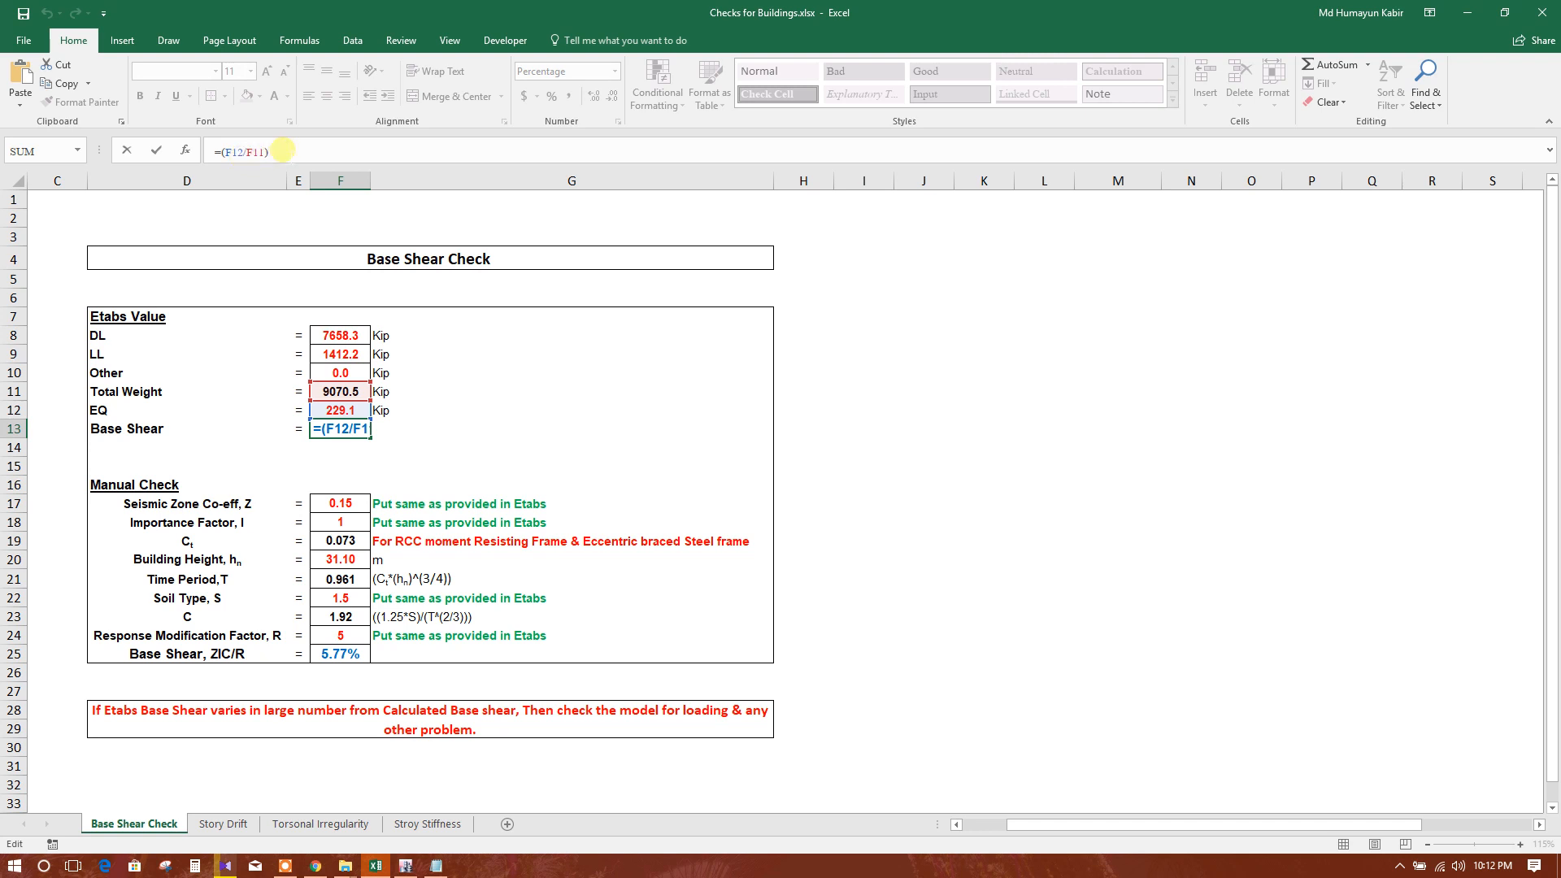
pyautogui.press('enter')
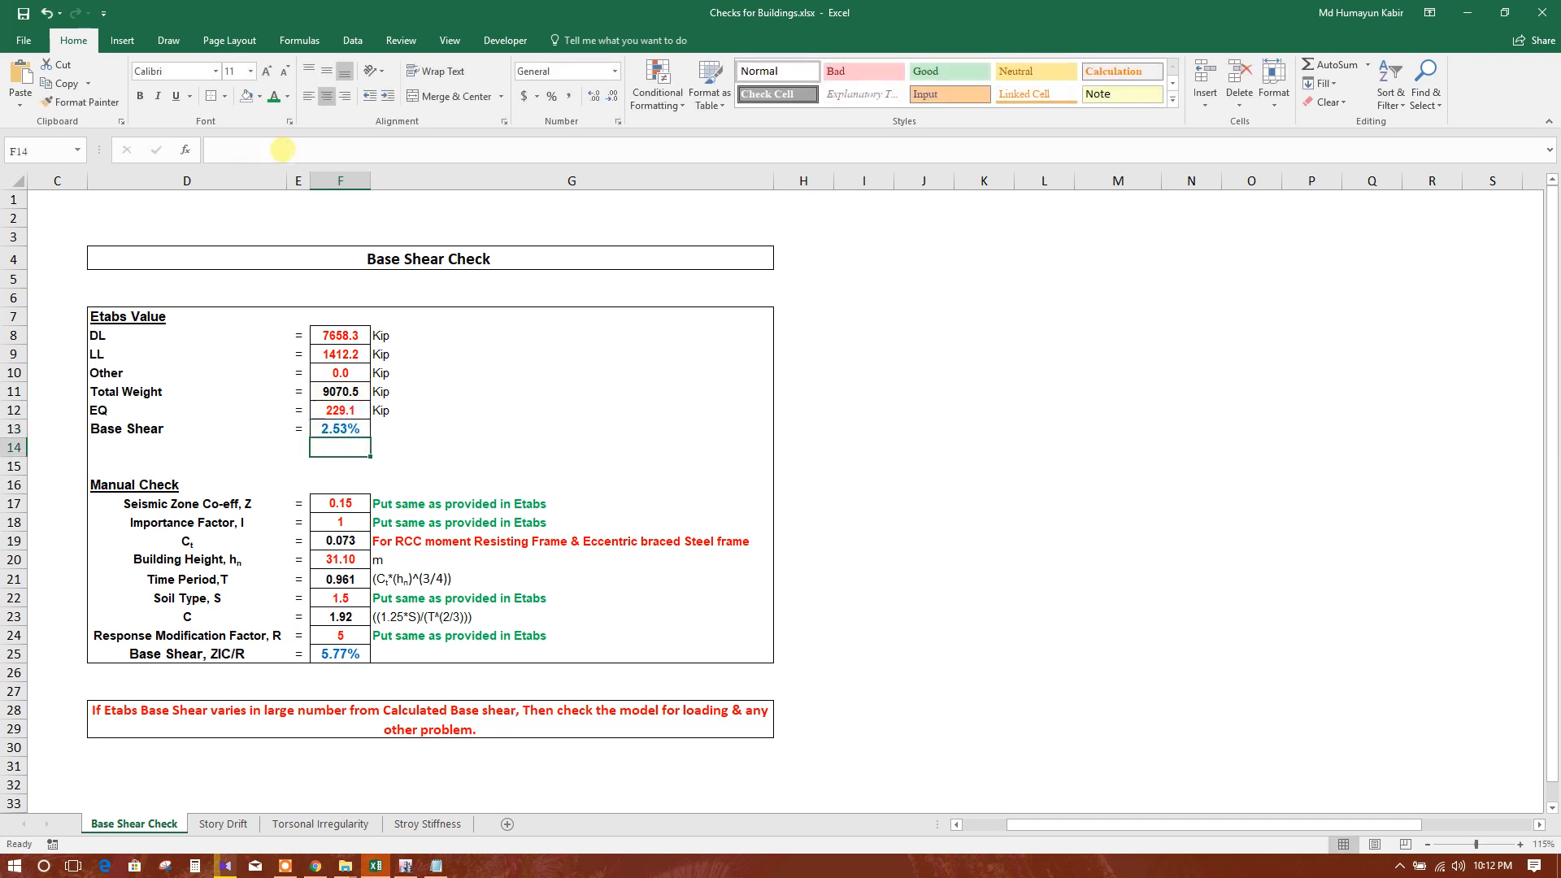
pyautogui.click(340, 428)
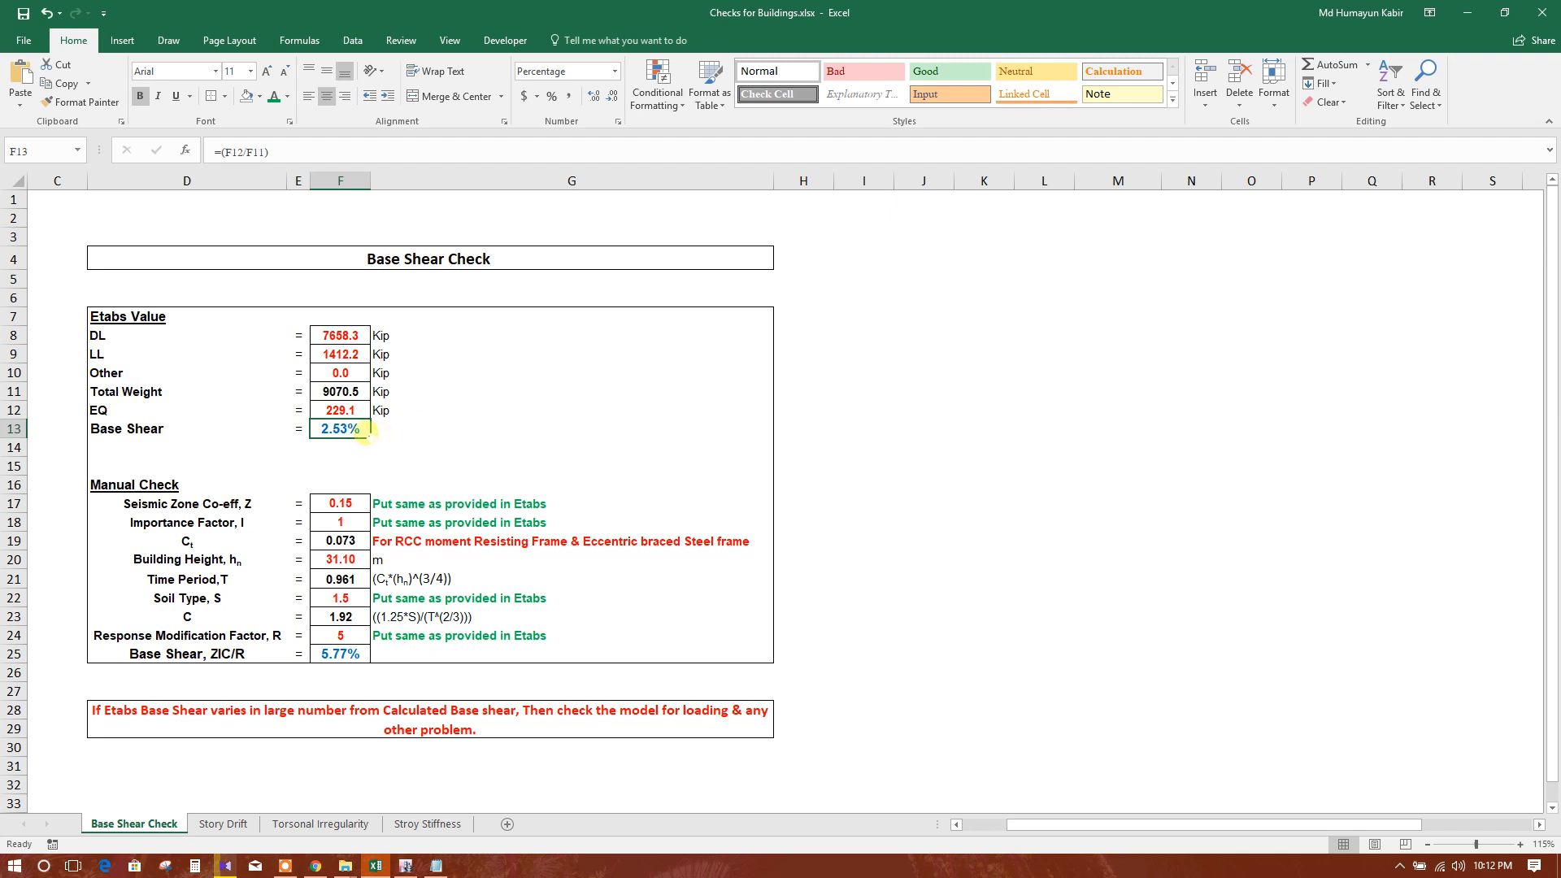
pyautogui.rightClick(378, 428)
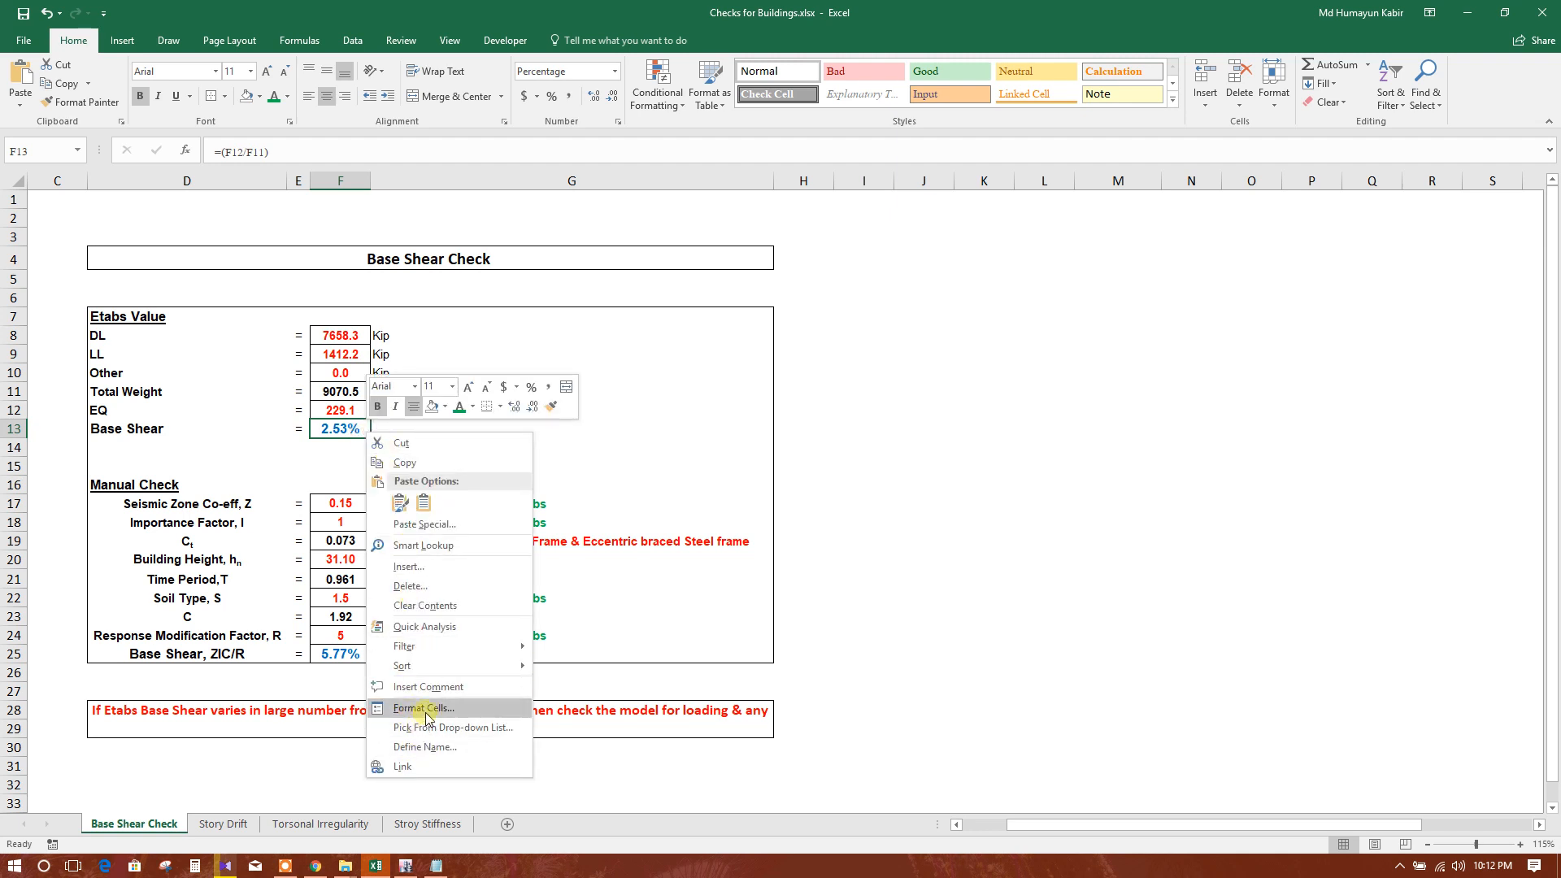
pyautogui.click(422, 709)
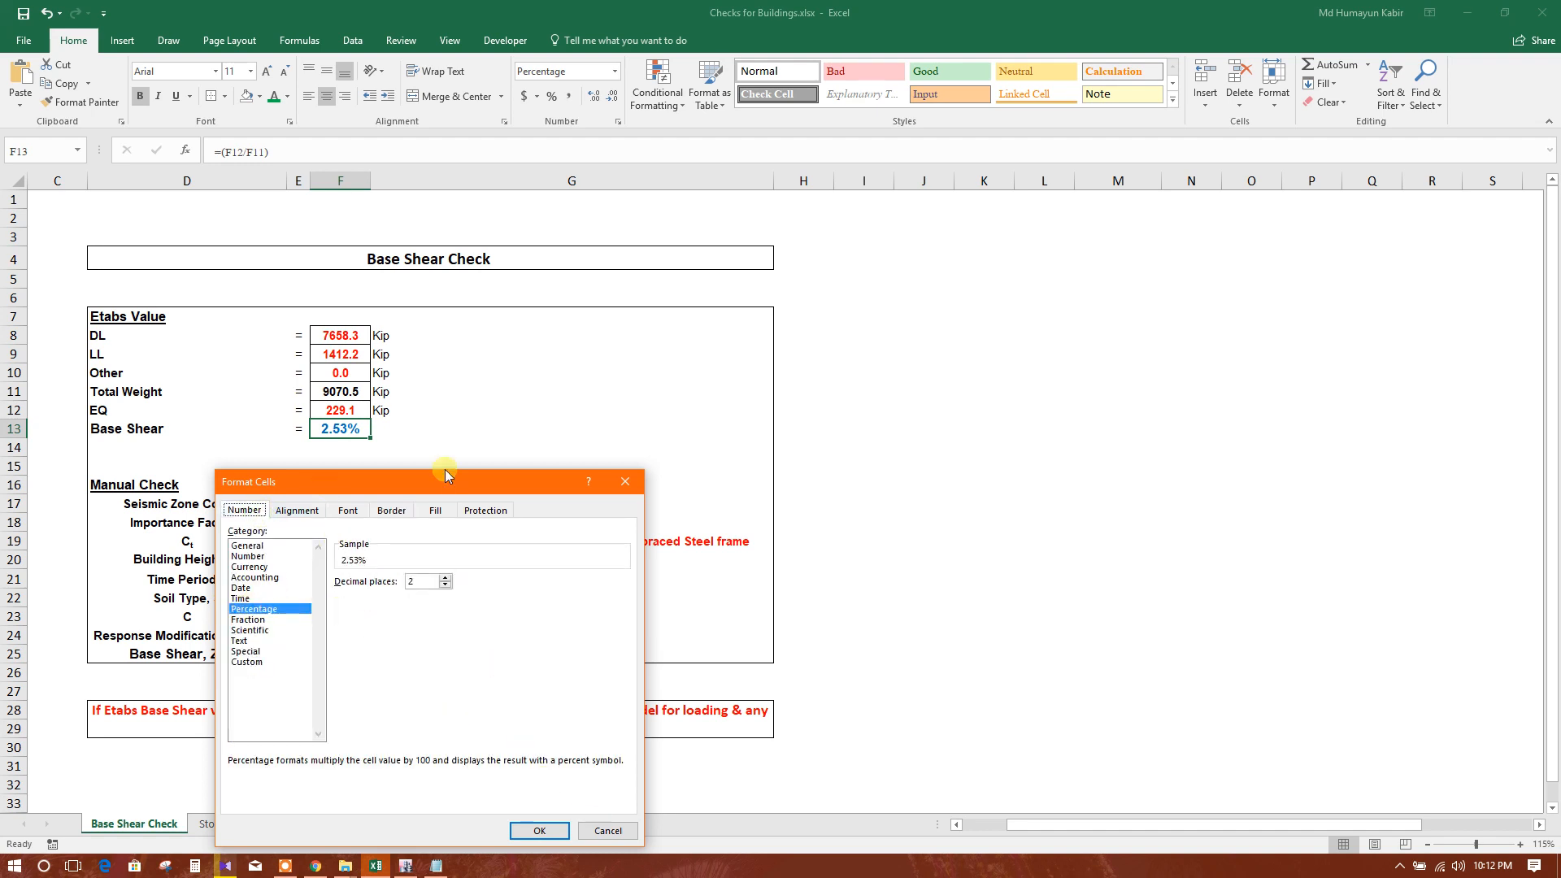
pyautogui.moveTo(448, 480); pyautogui.dragTo(514, 400)
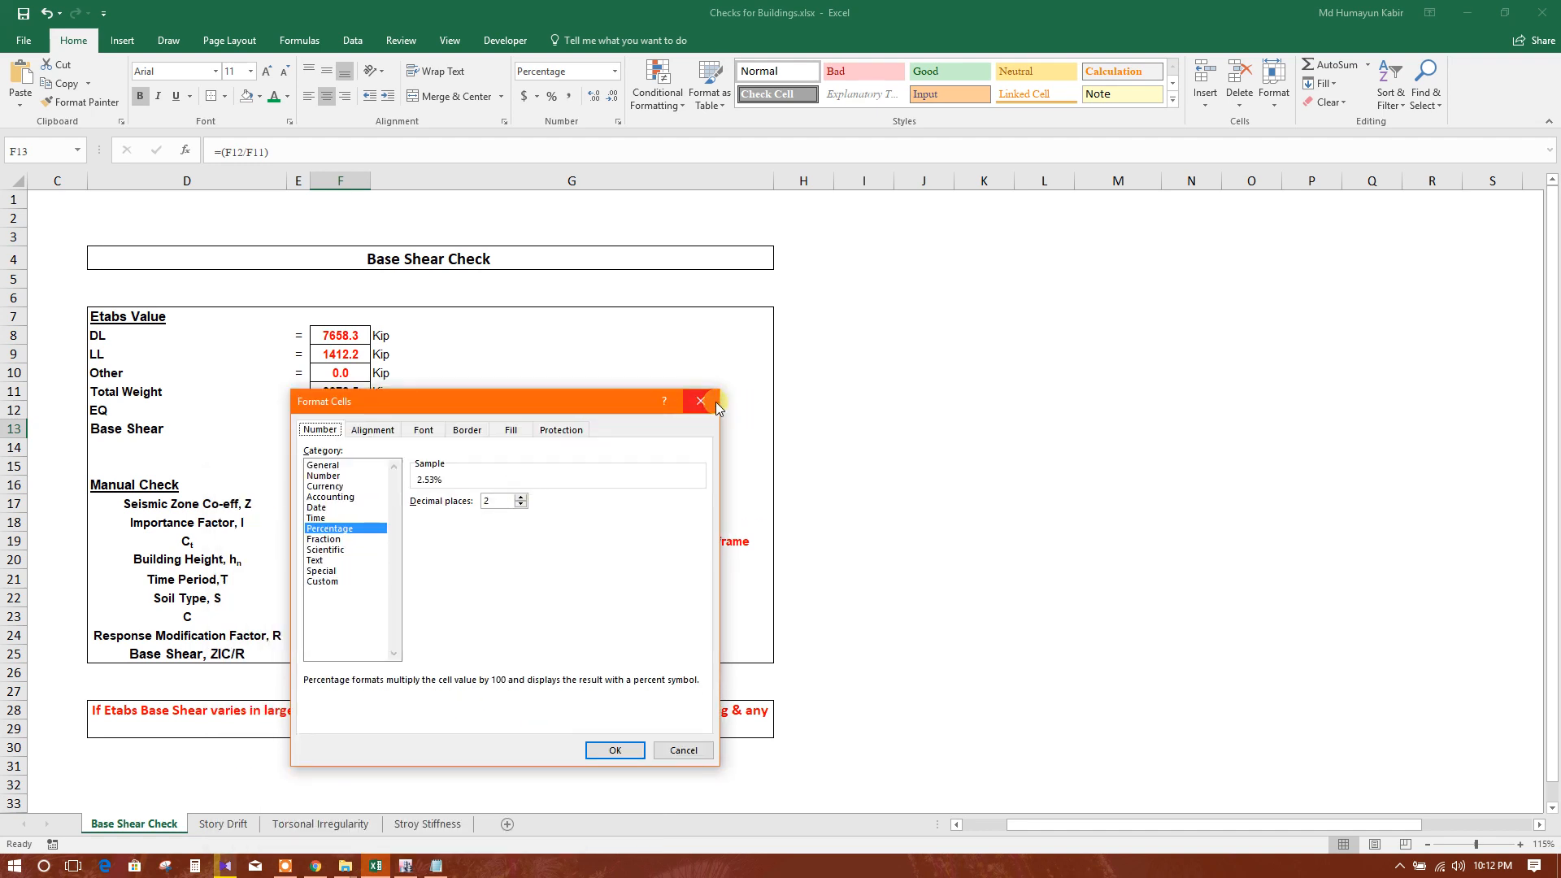
pyautogui.click(700, 400)
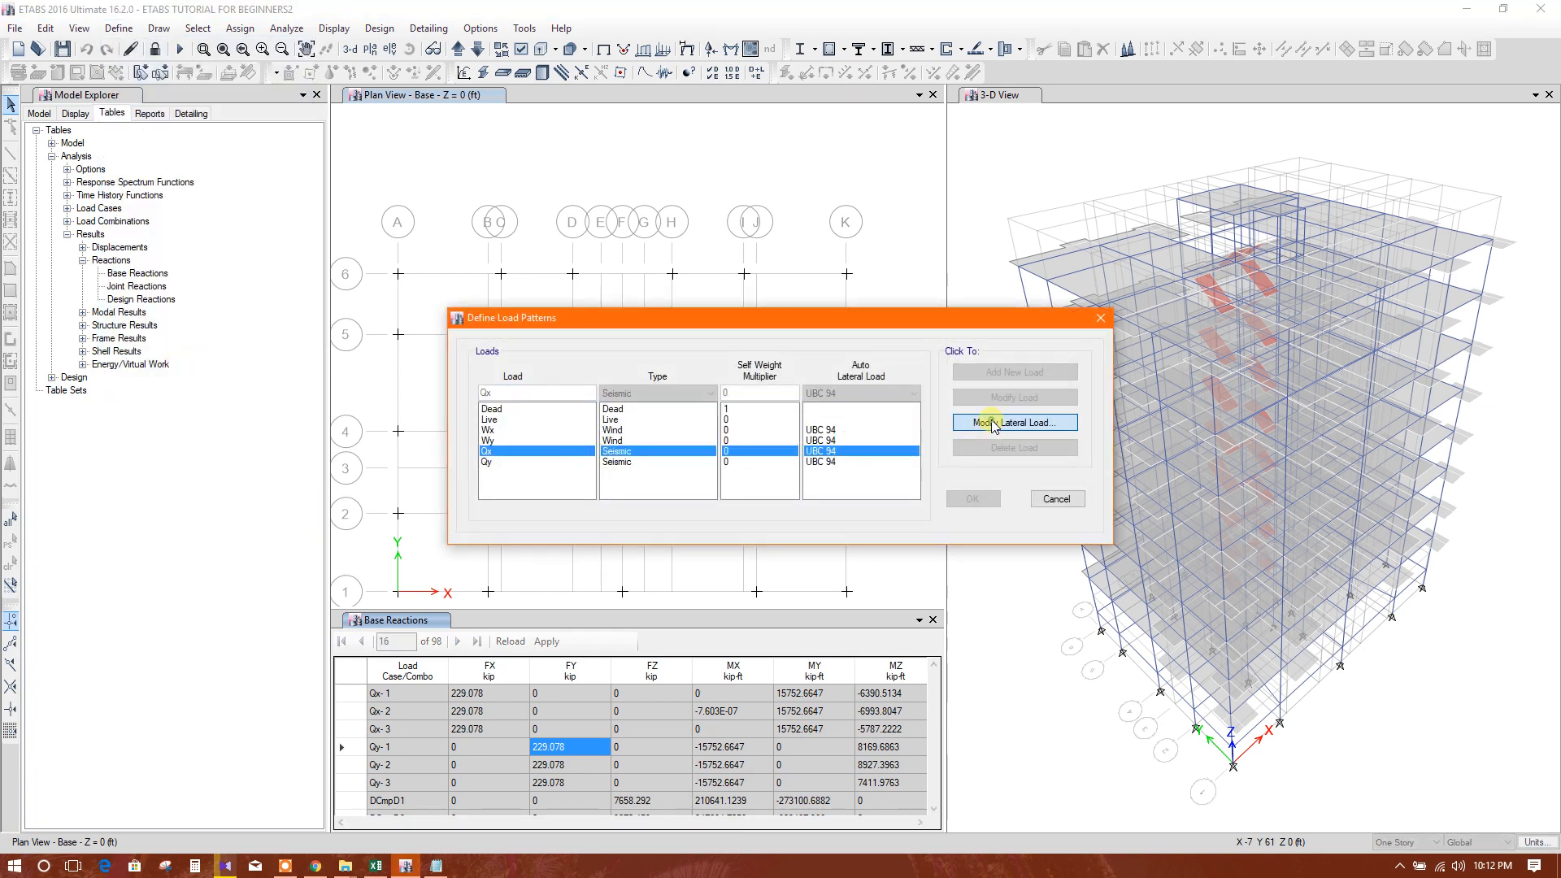
# Modify the Qx load pattern's lateral load to view its UBC 94 seismic settings
pyautogui.click(1012, 422)
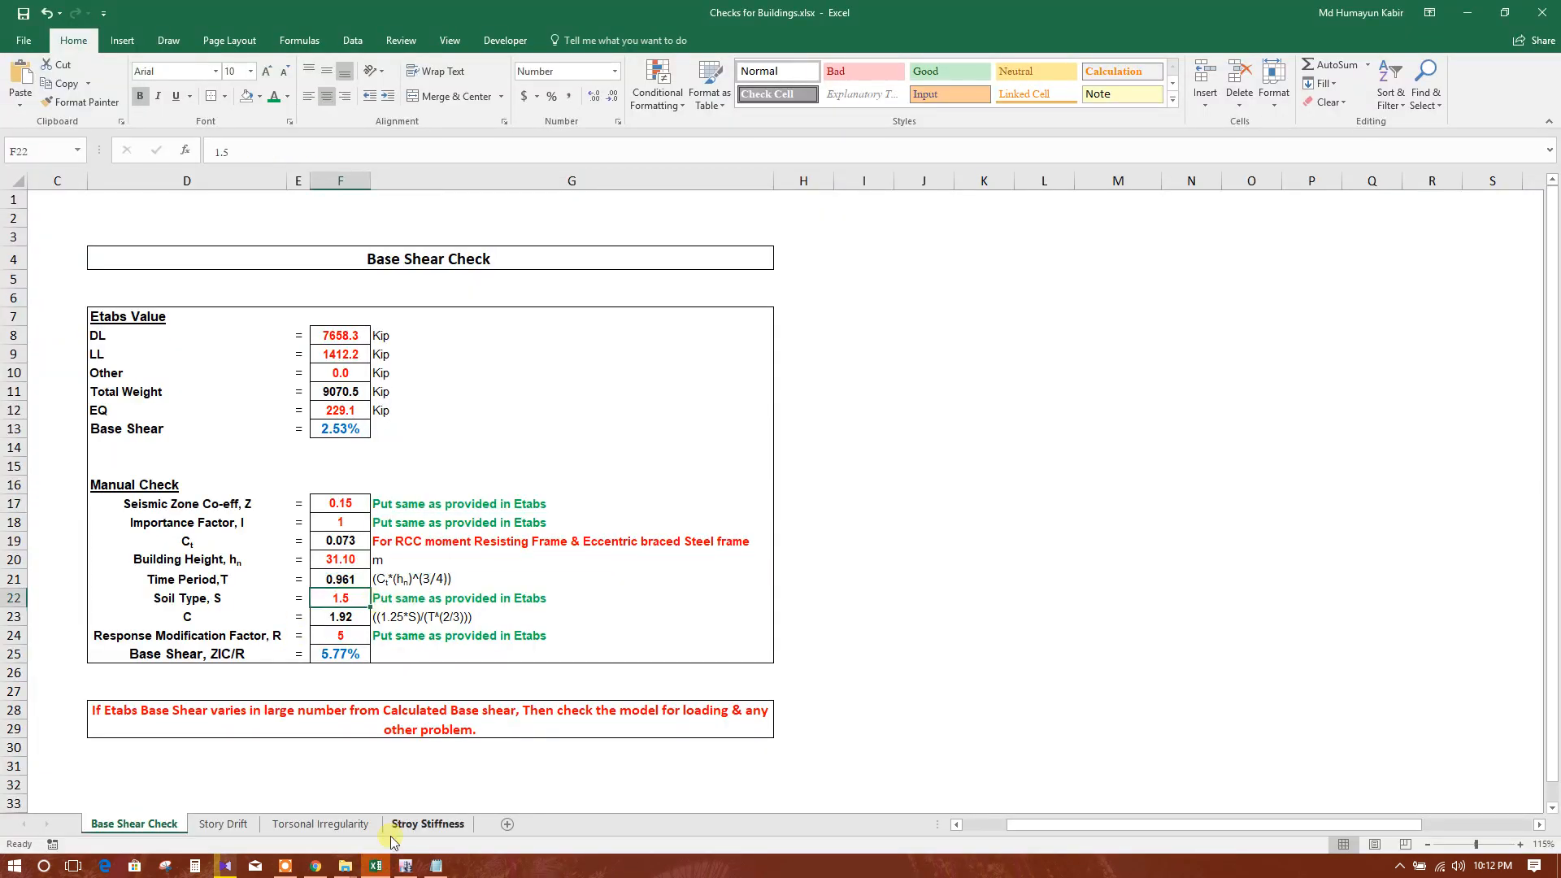
pyautogui.click(404, 864)
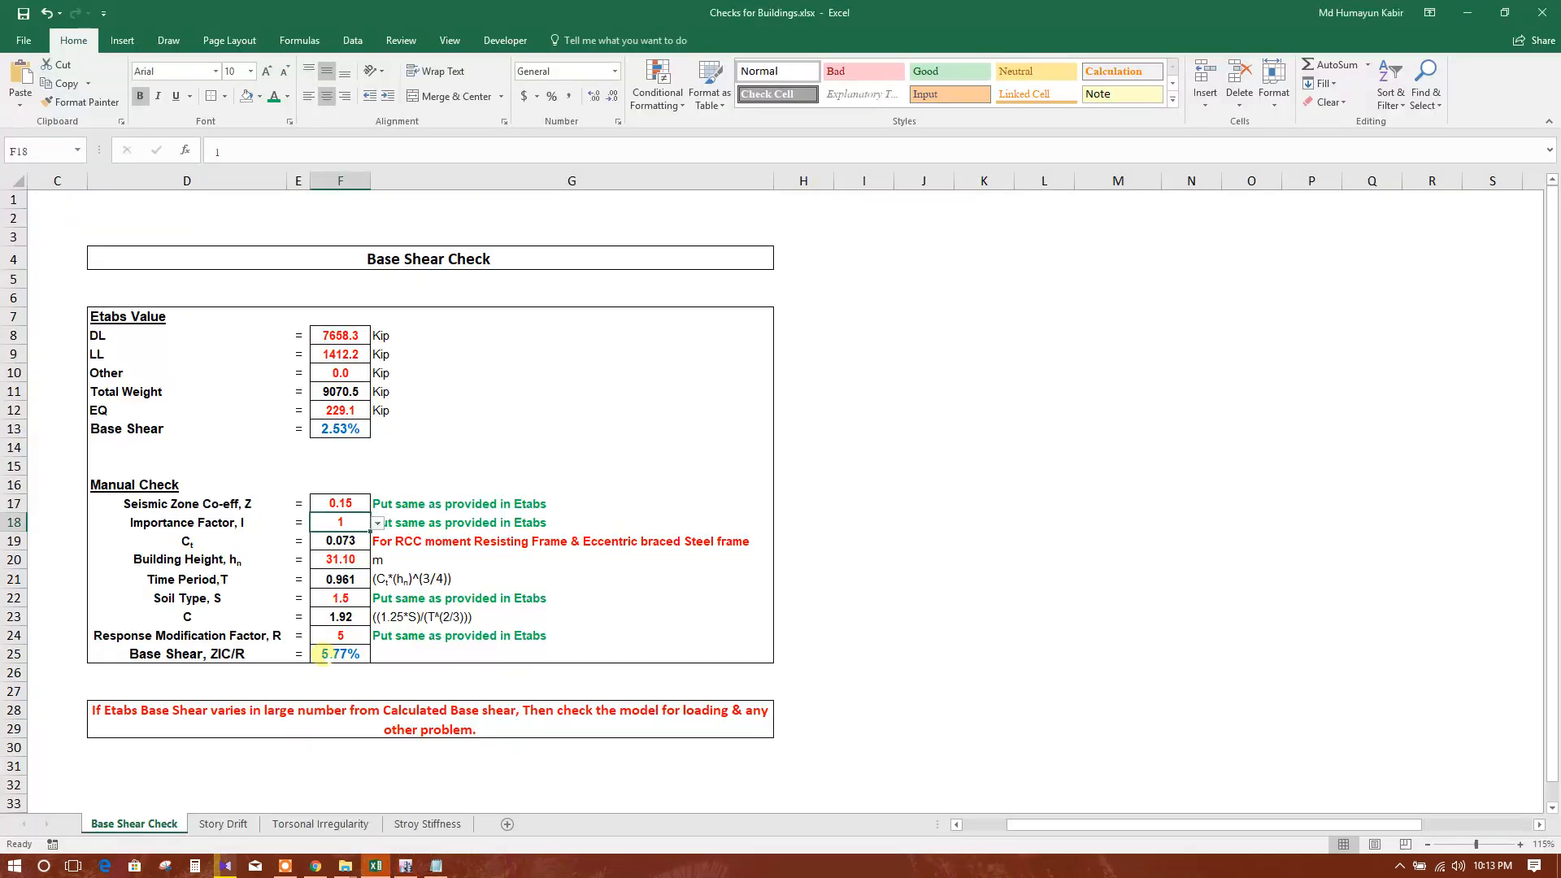
pyautogui.click(340, 635)
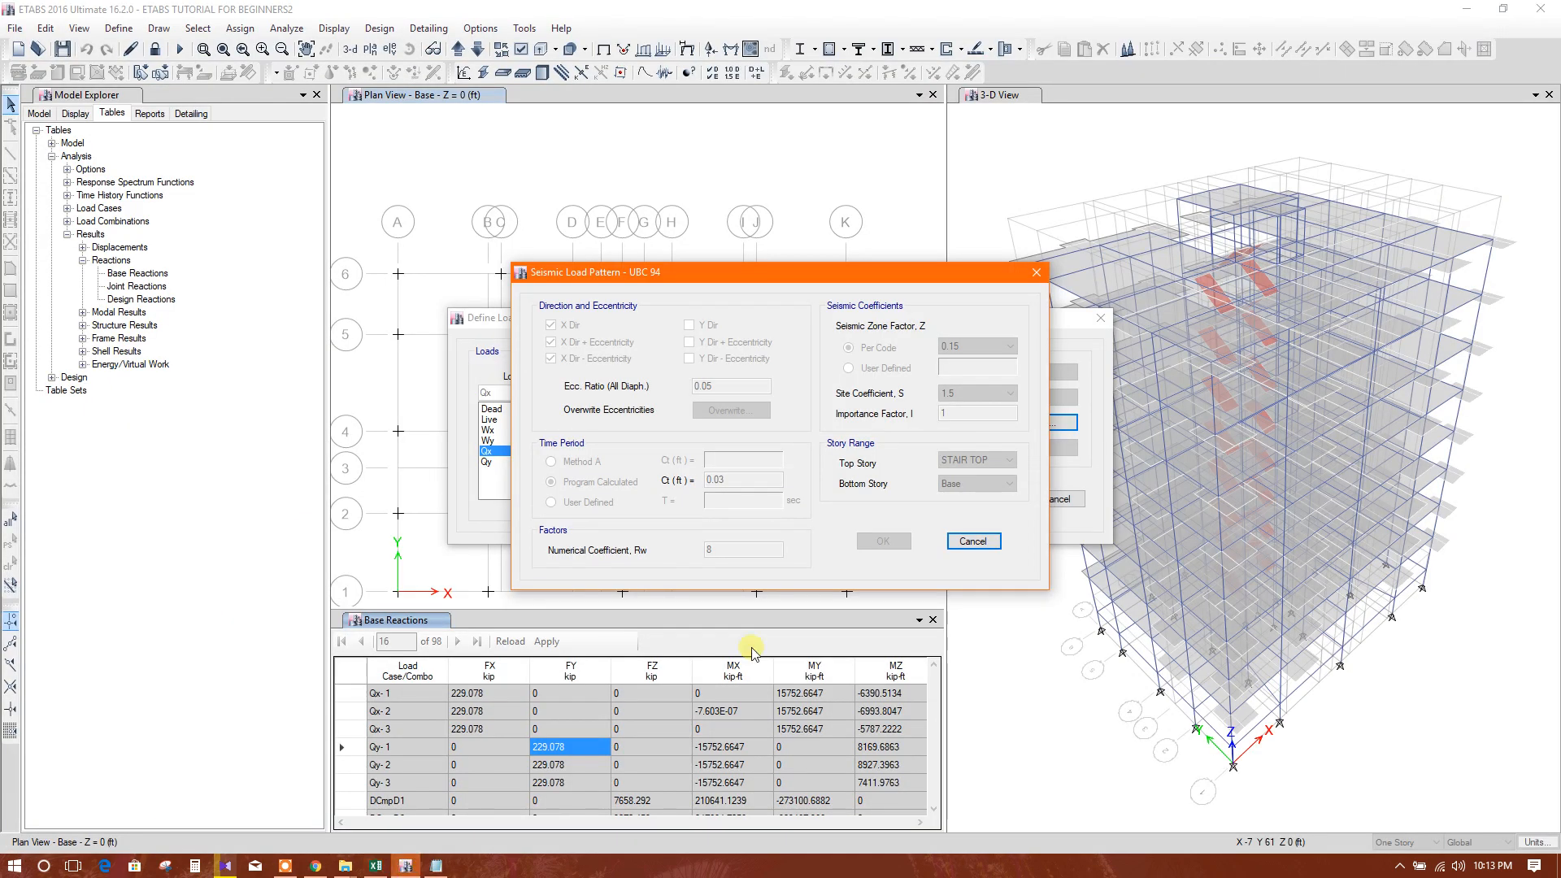
# Cancel the Seismic Load Pattern dialog after noting Rw = 8
pyautogui.click(971, 540)
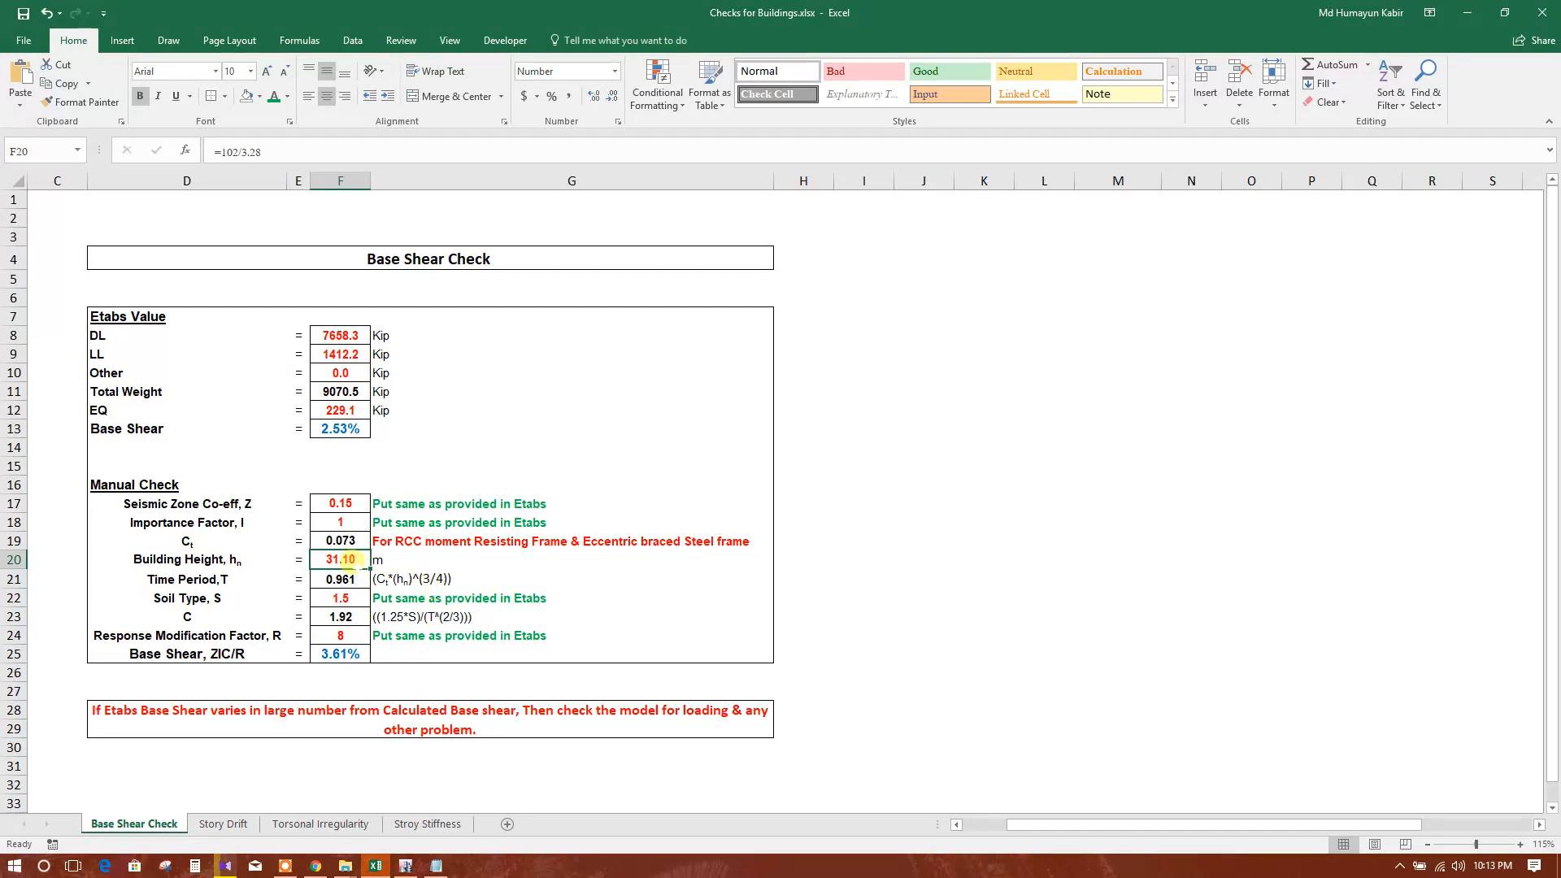
# Edit F20 to a 31.40 m building height and check the 3.59% manual base shear
pyautogui.doubleClick(340, 559)
pyautogui.write('31.4')
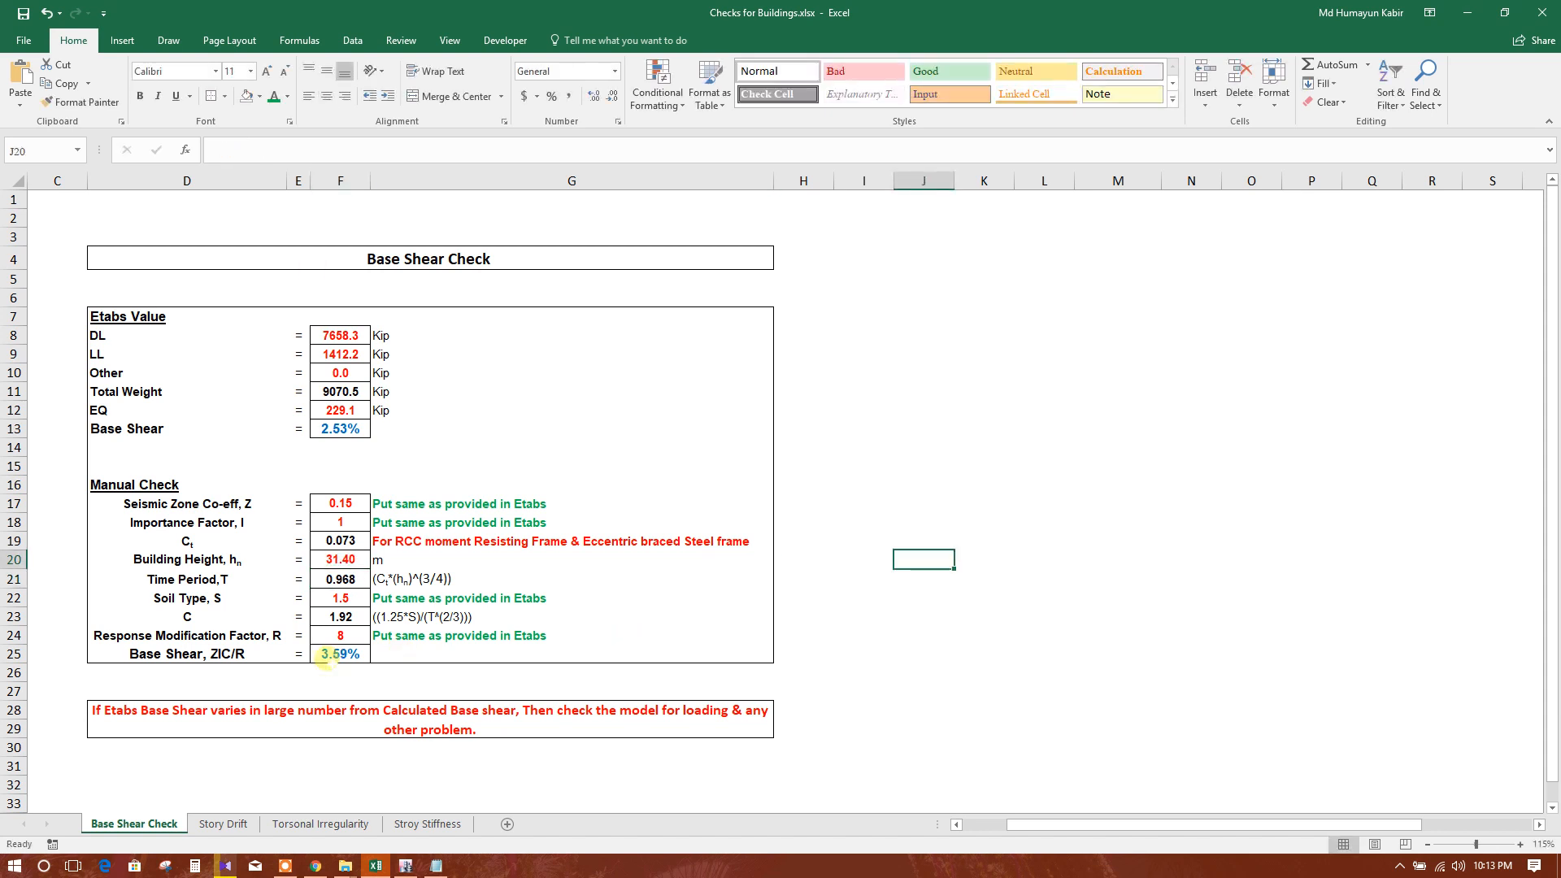
pyautogui.click(340, 654)
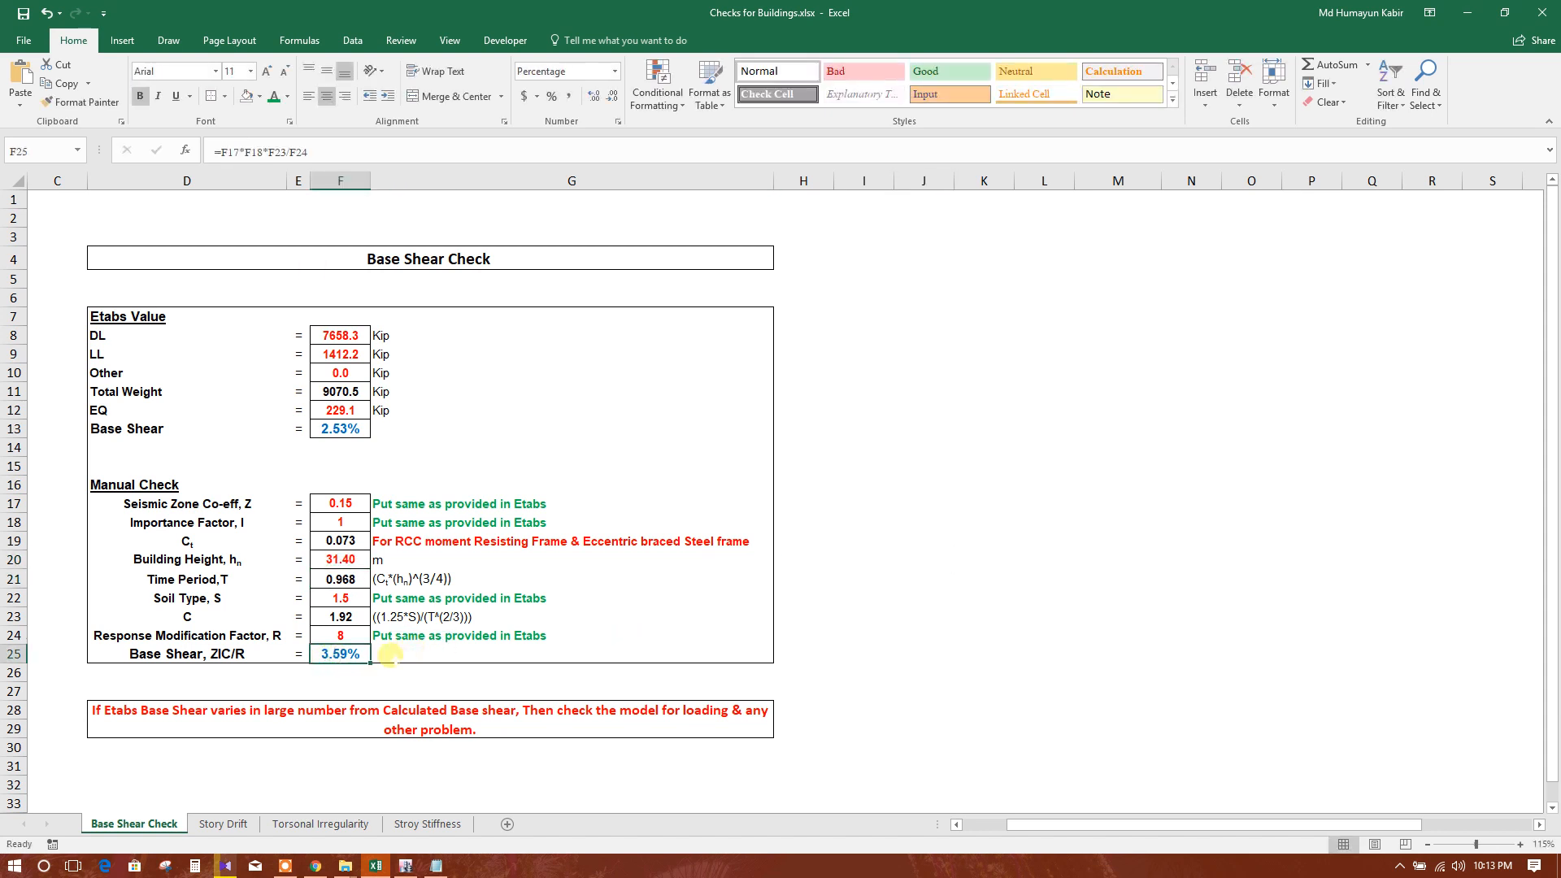